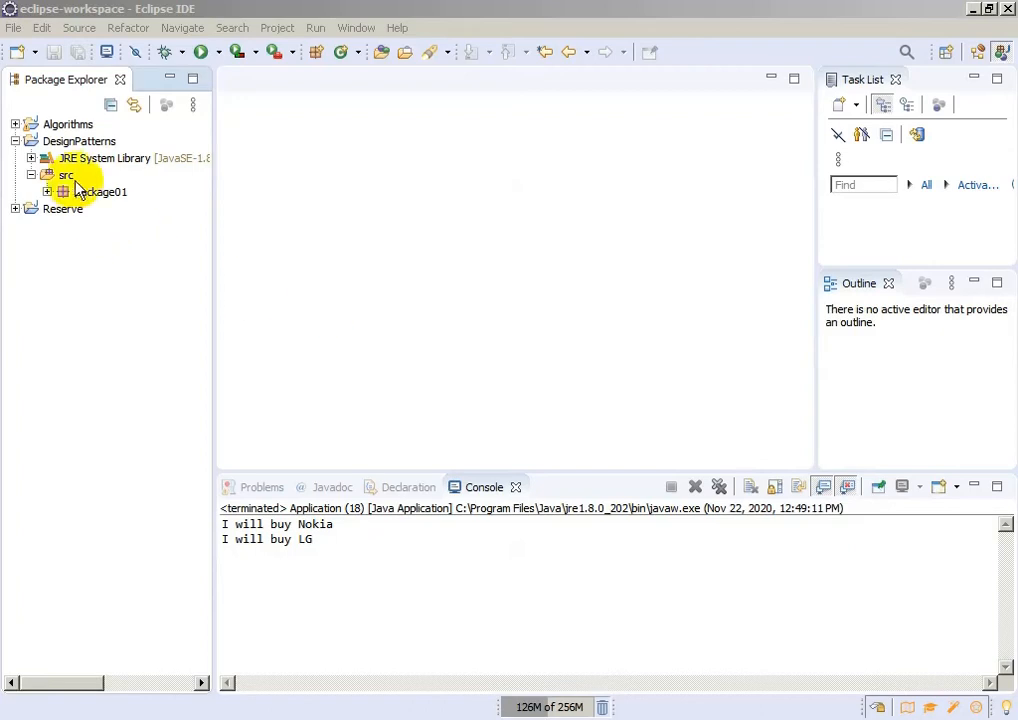
Create the package package02 in the src folder via New > Package
right_click(65, 175)
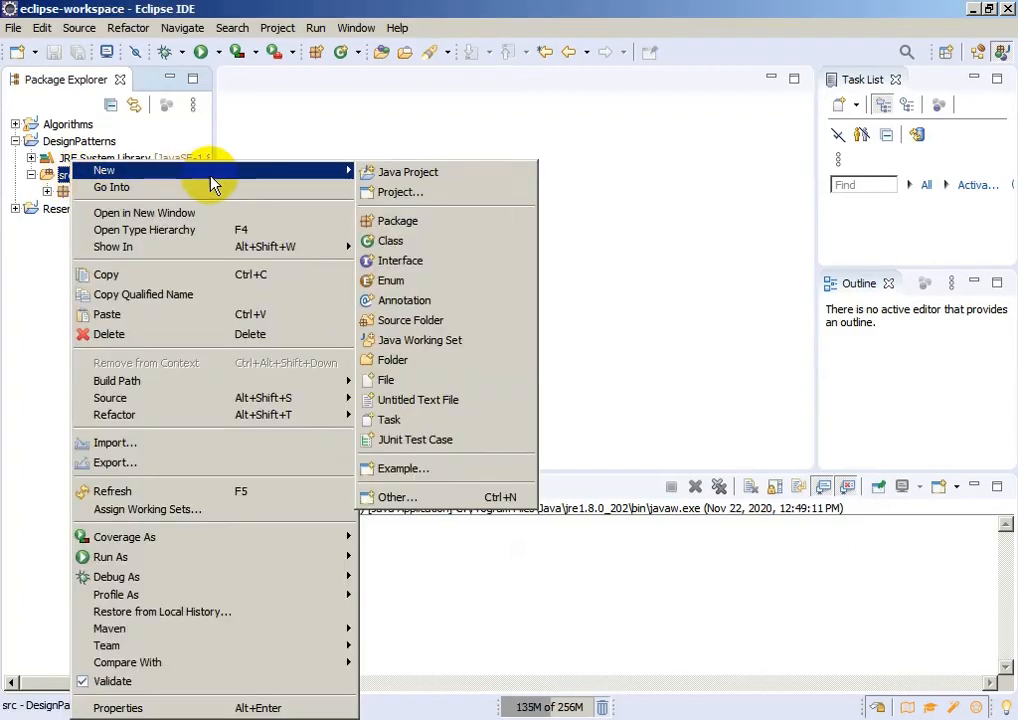
click(397, 220)
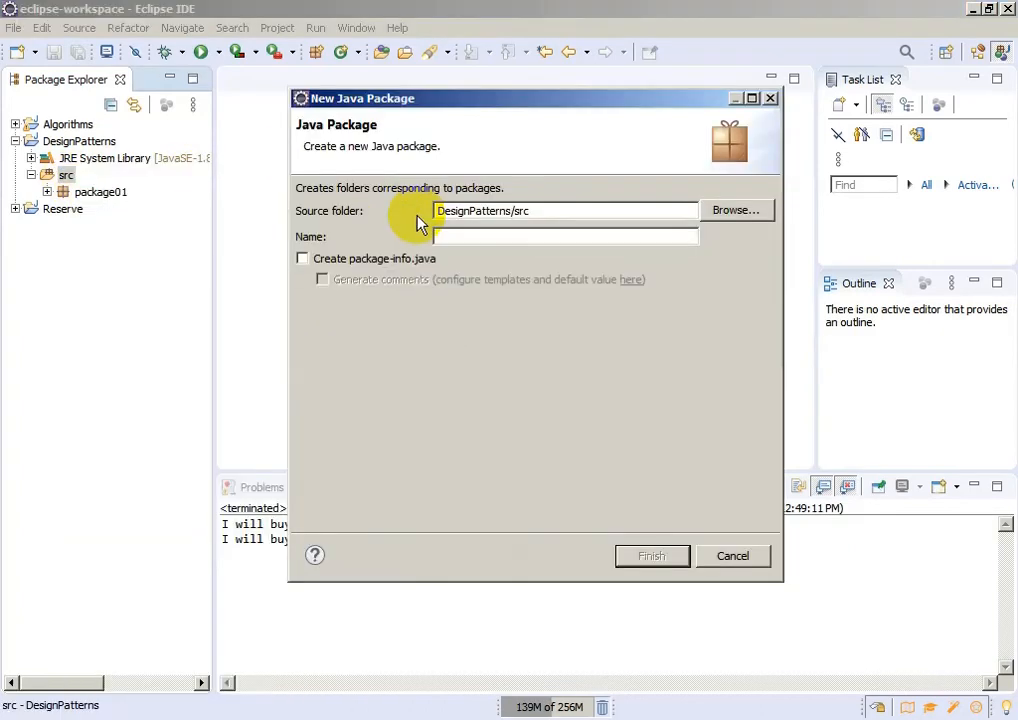
text(package02)
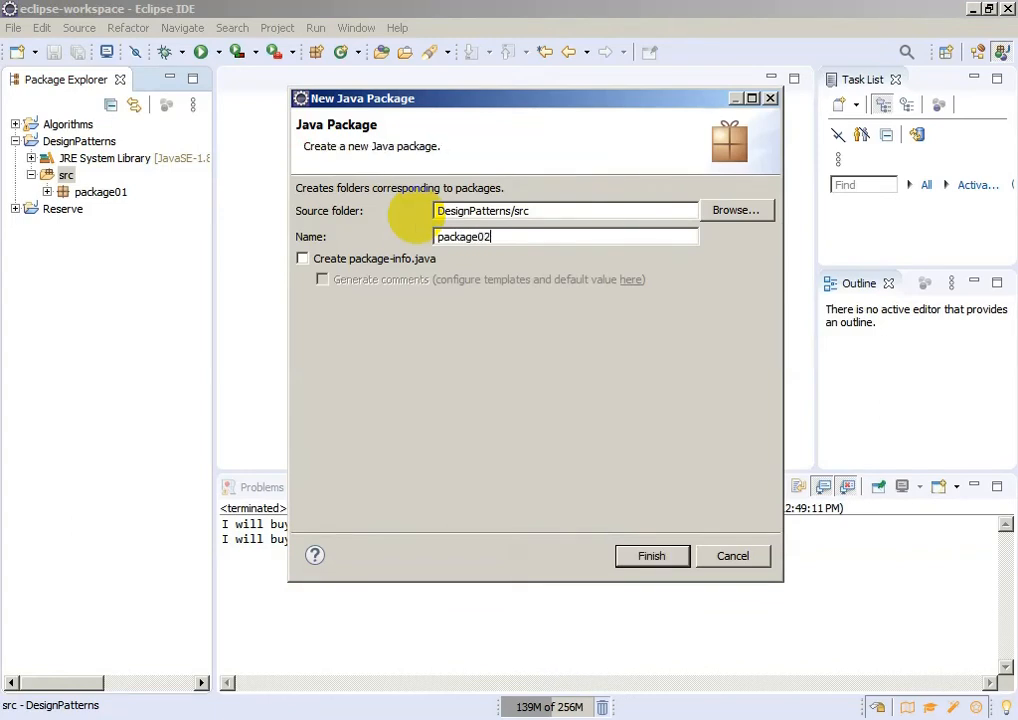
mouse_move(651, 556)
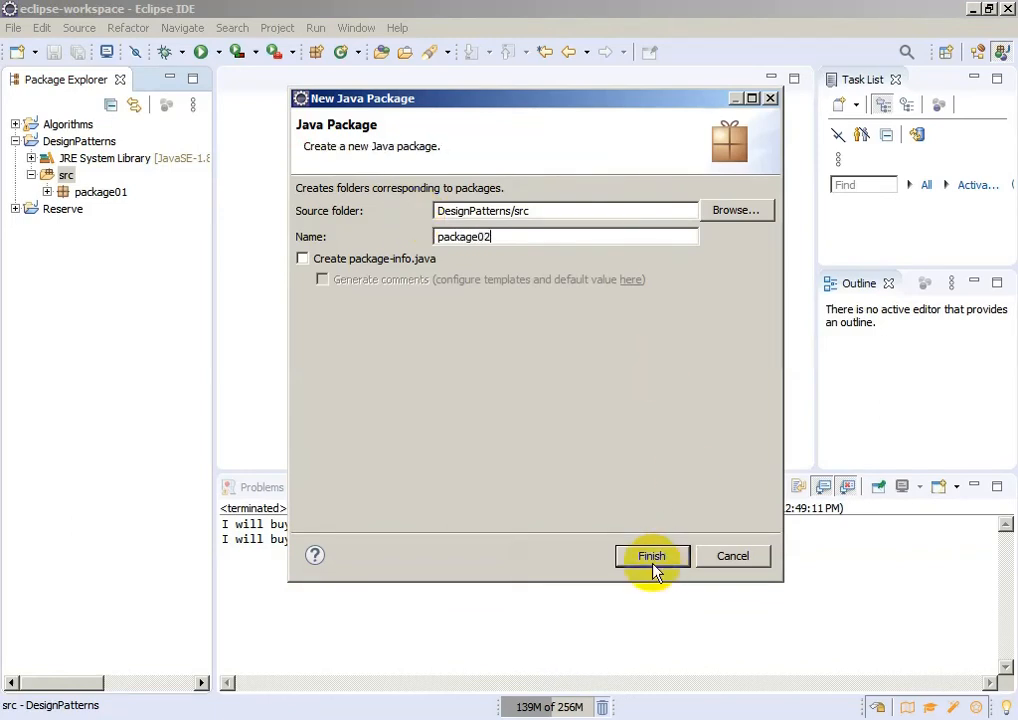
click(651, 556)
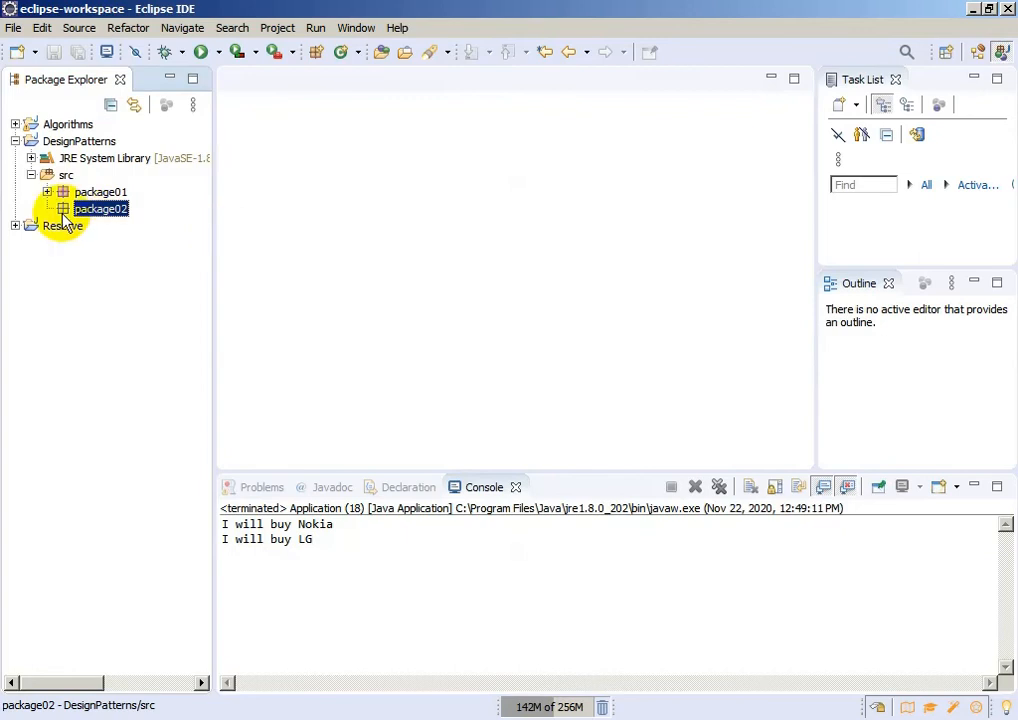
Create the public class Vehicle in package02 via New > Class
right_click(100, 208)
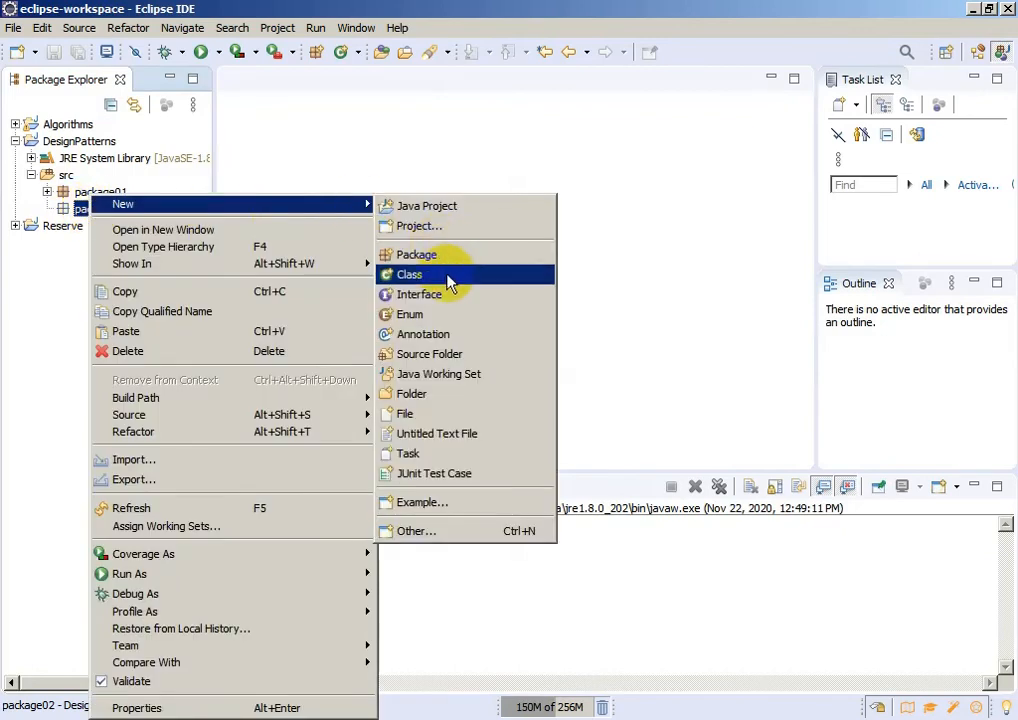
click(409, 274)
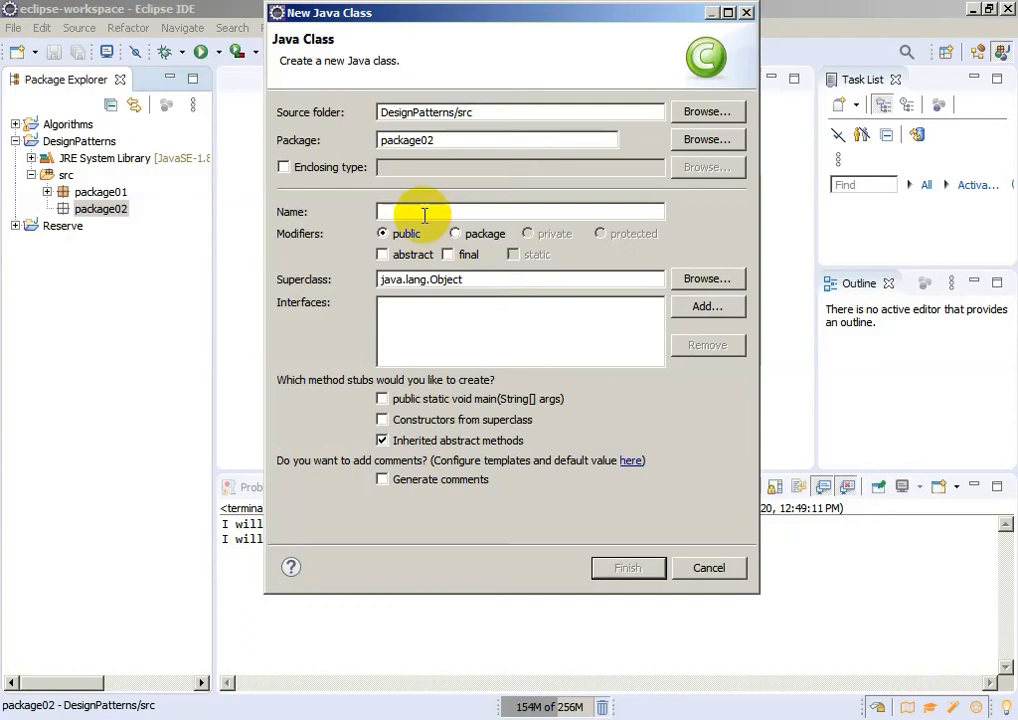
text(V)
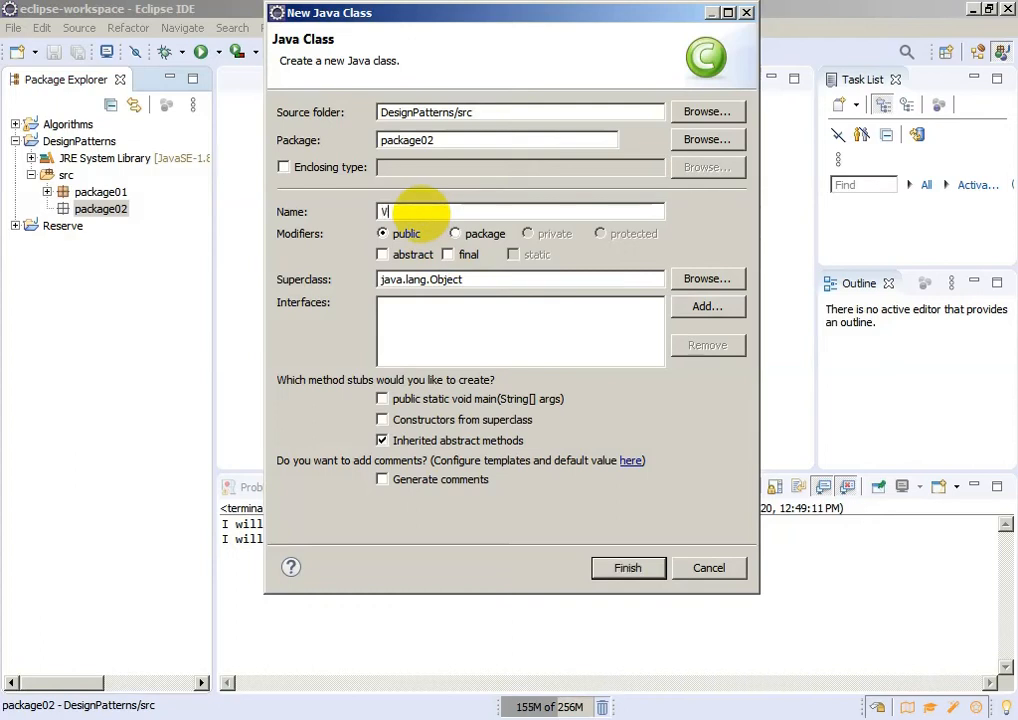
text(ehicle)
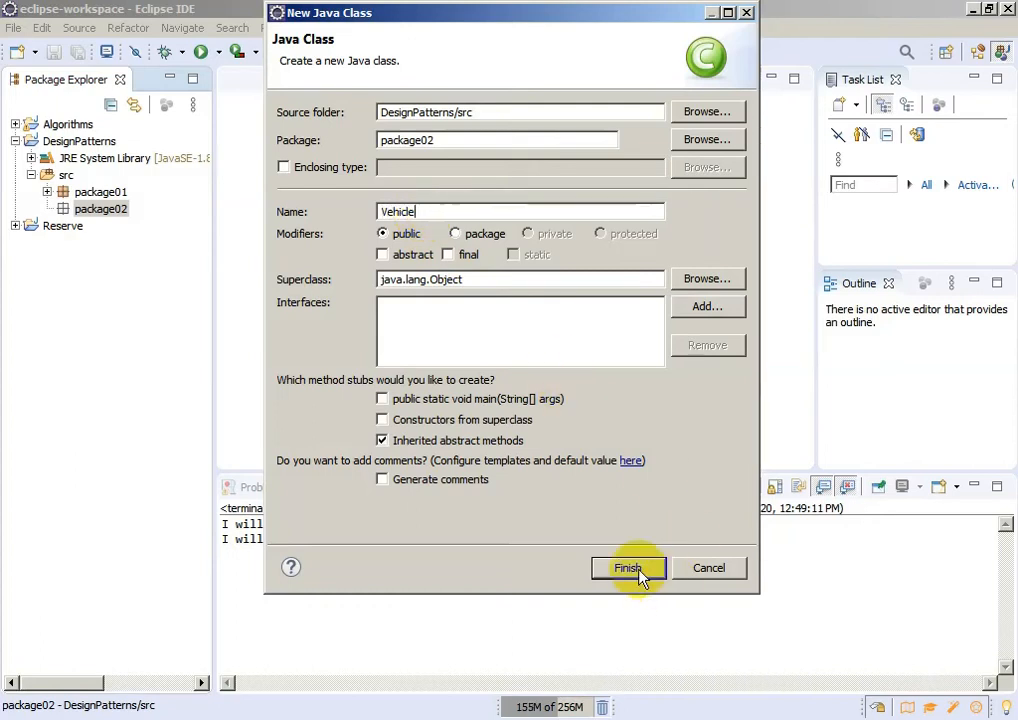
click(628, 567)
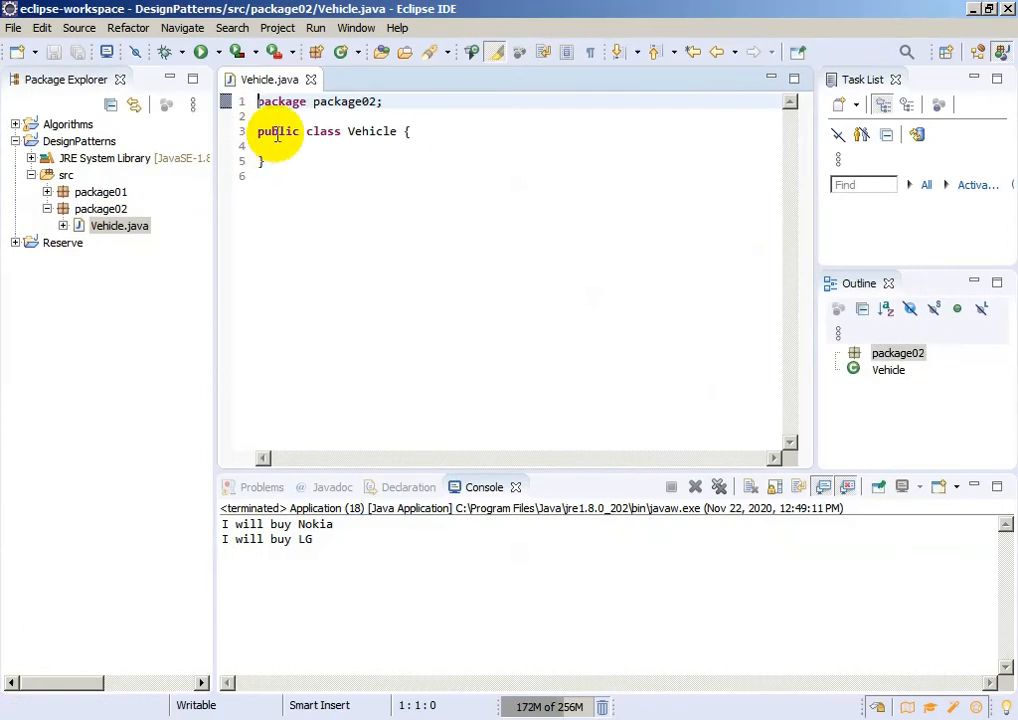
Write public void drive() printing "Driving a vehicle" in Vehicle and save the file
click(288, 146)
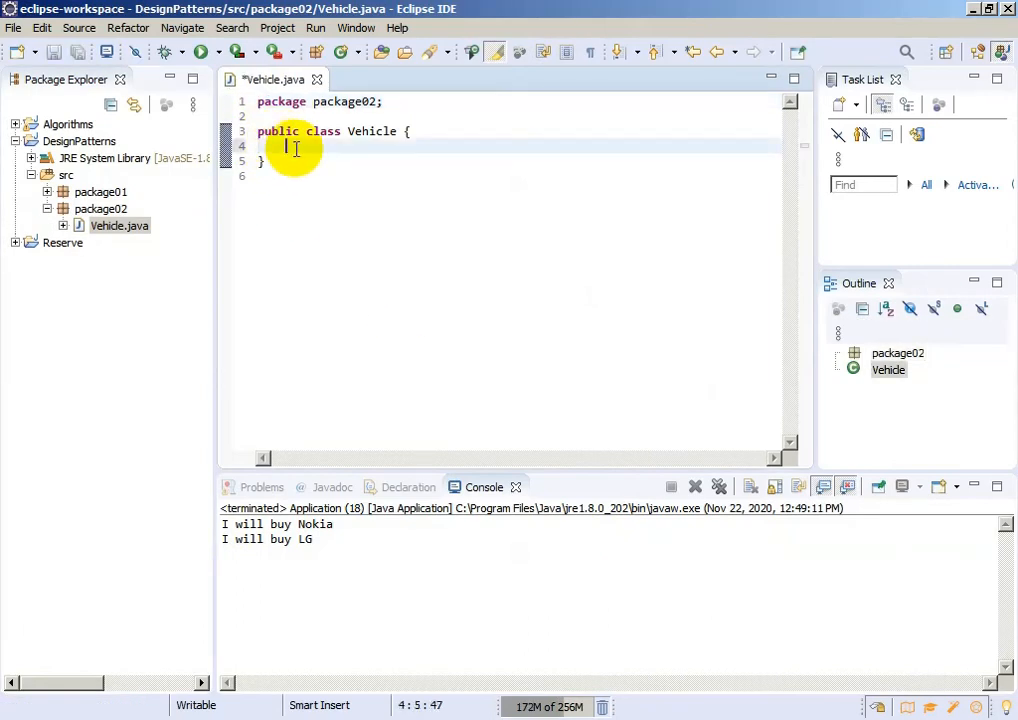
text(publ)
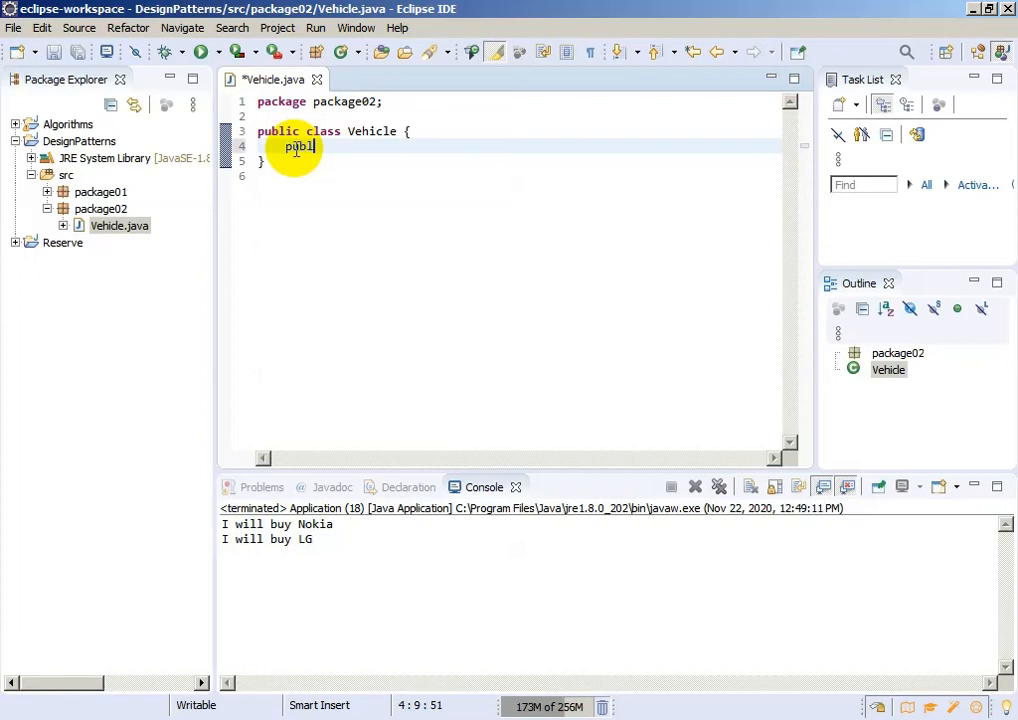
text(void dr)
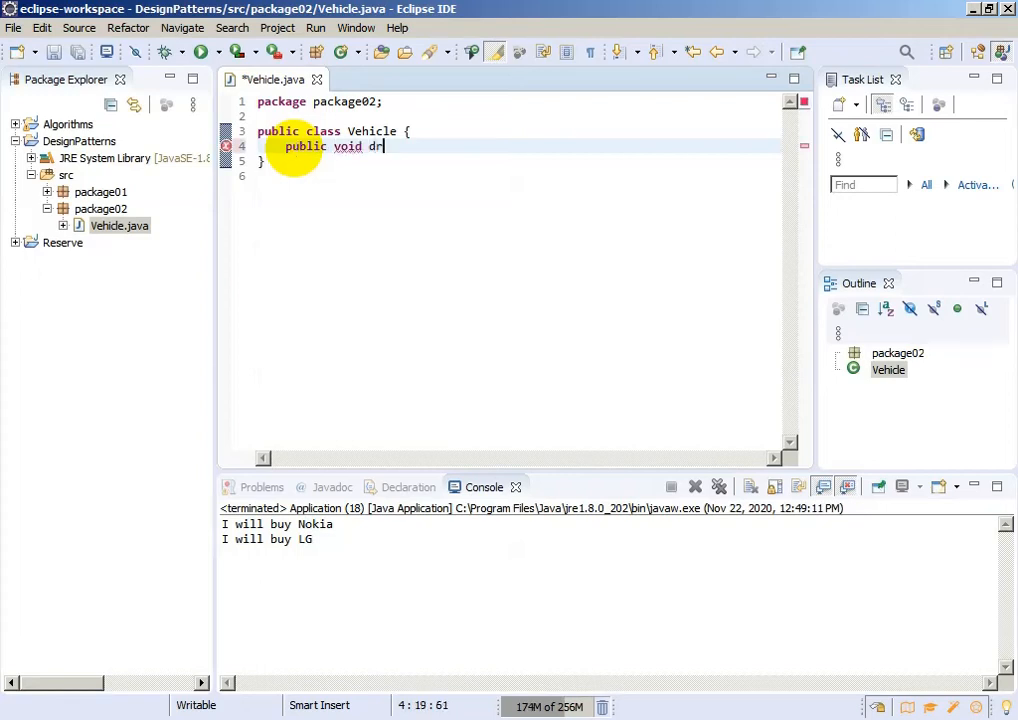
text(ive() {)
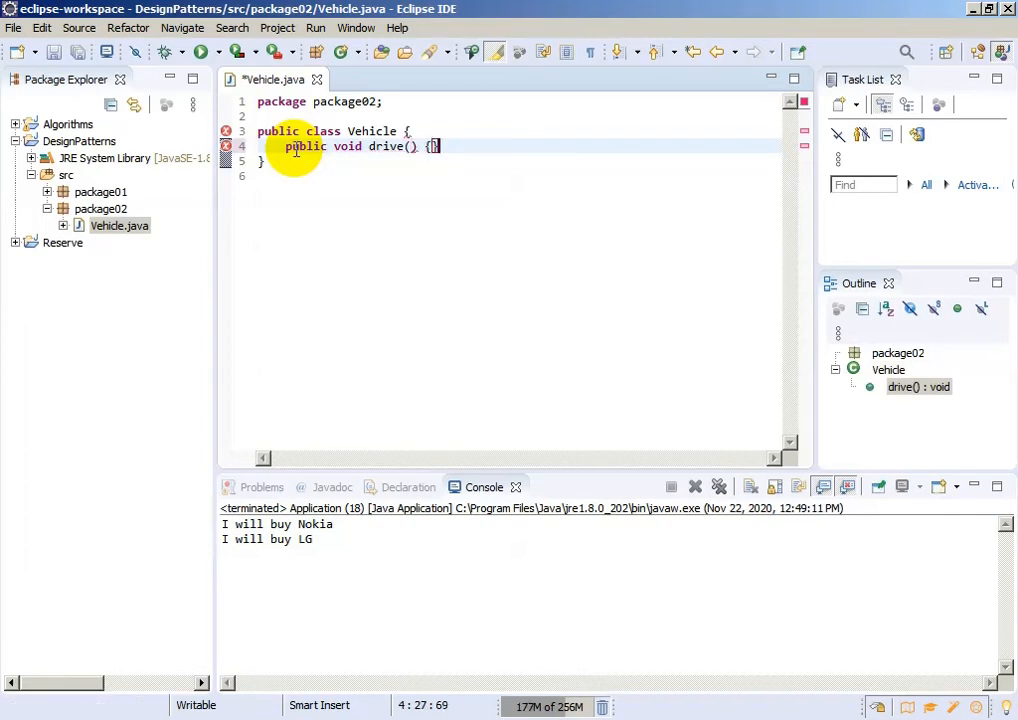
text(sy)
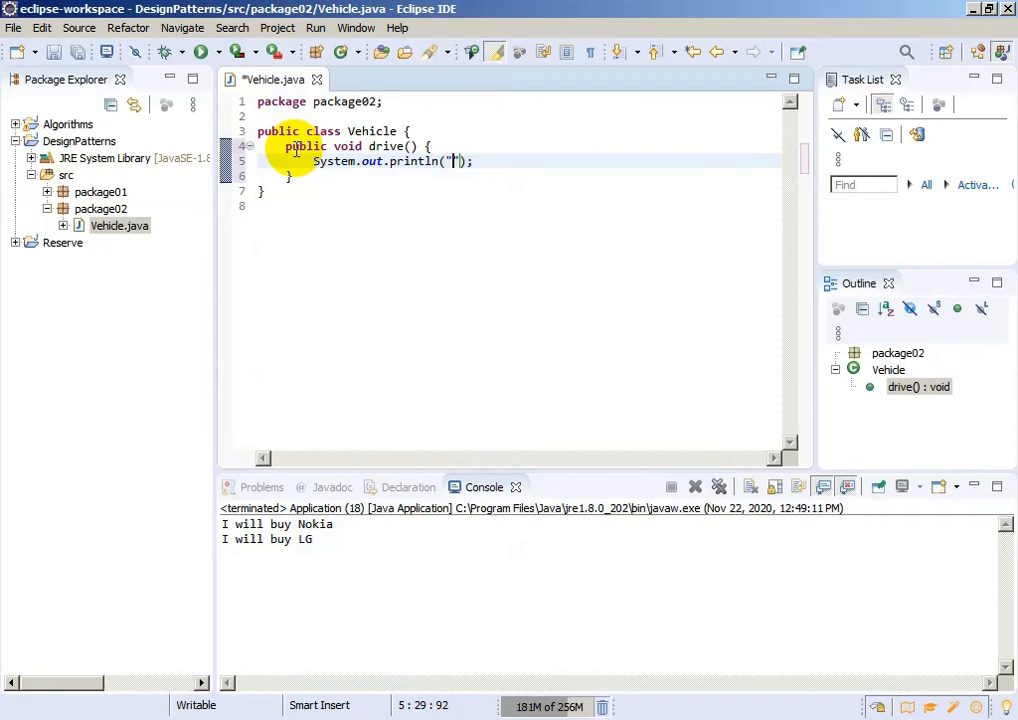
text(Driv)
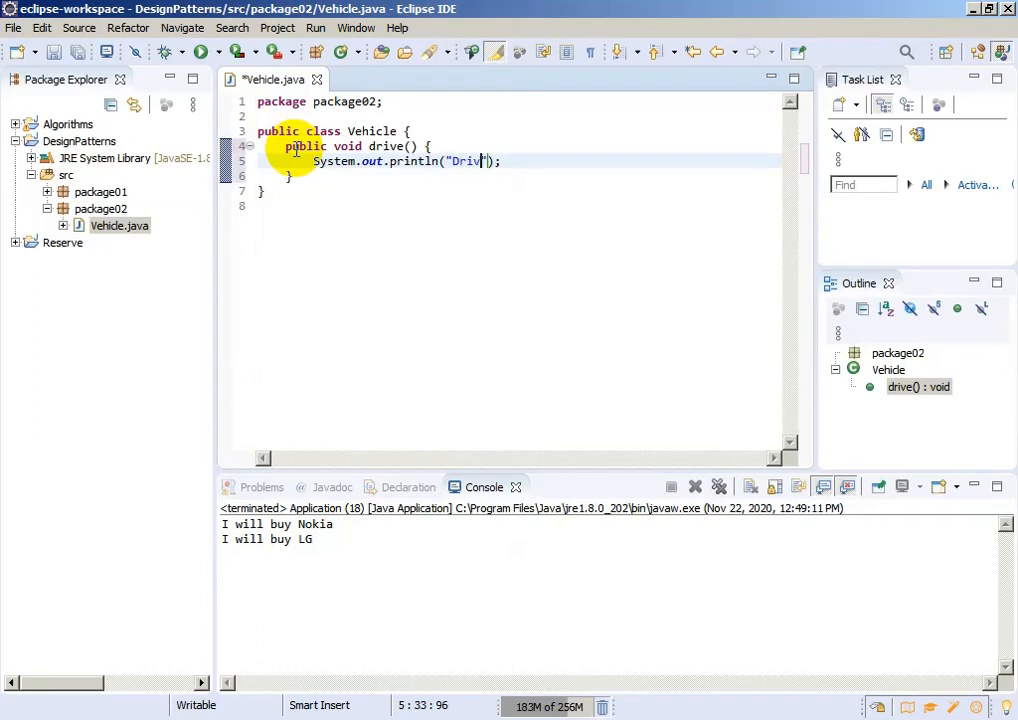
text(ing a v)
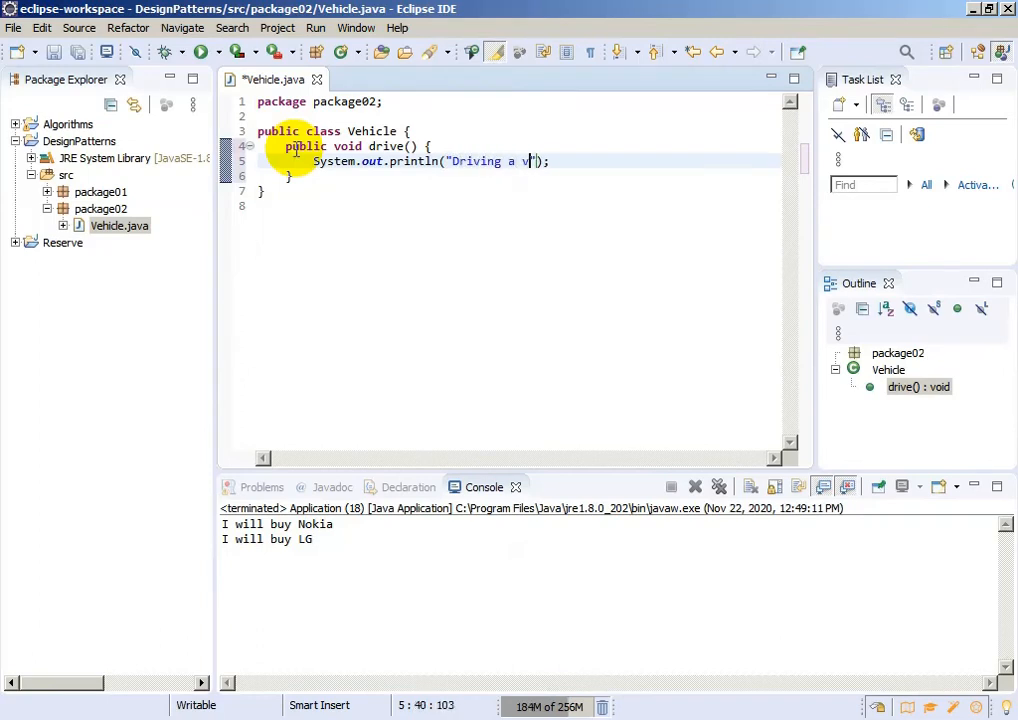
text(ehicle)
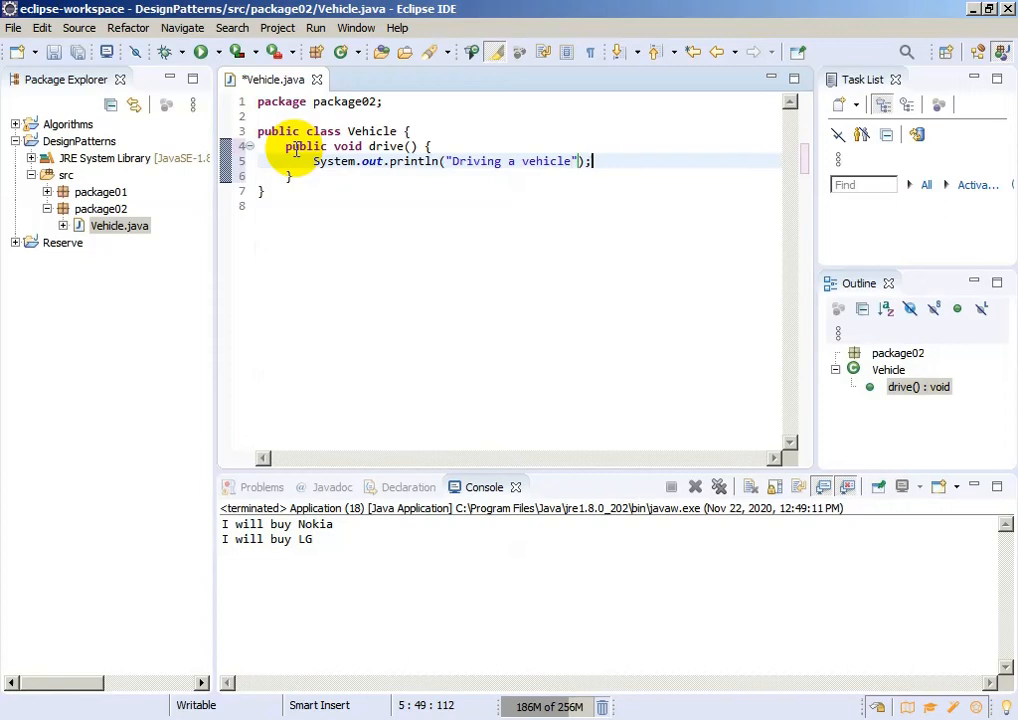
key(ctrl+s)
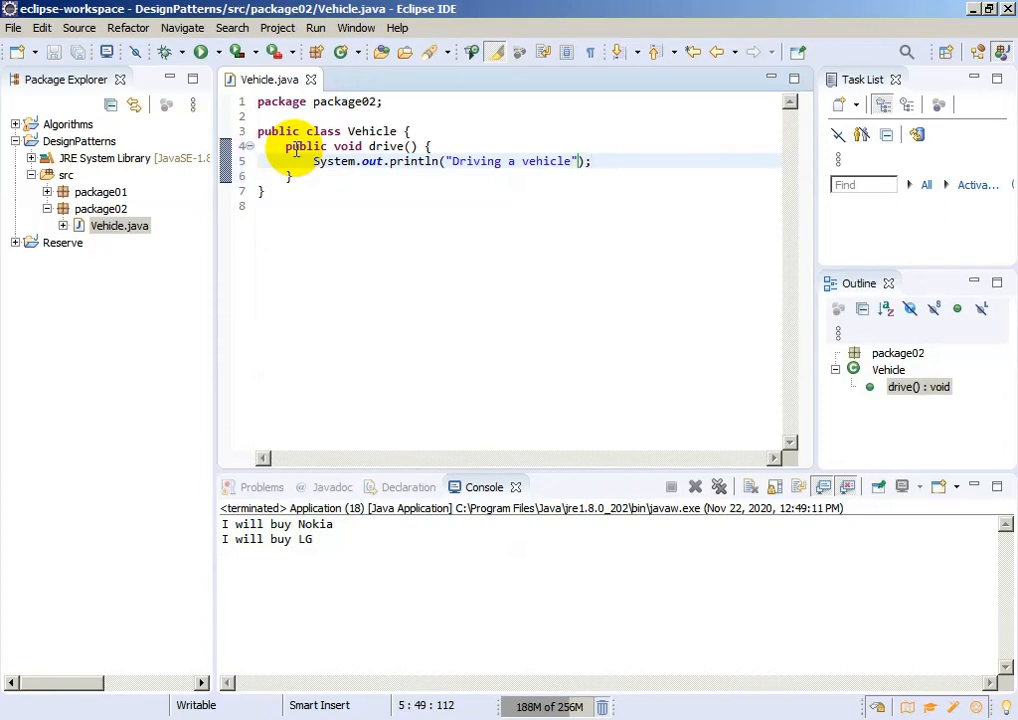
click(101, 208)
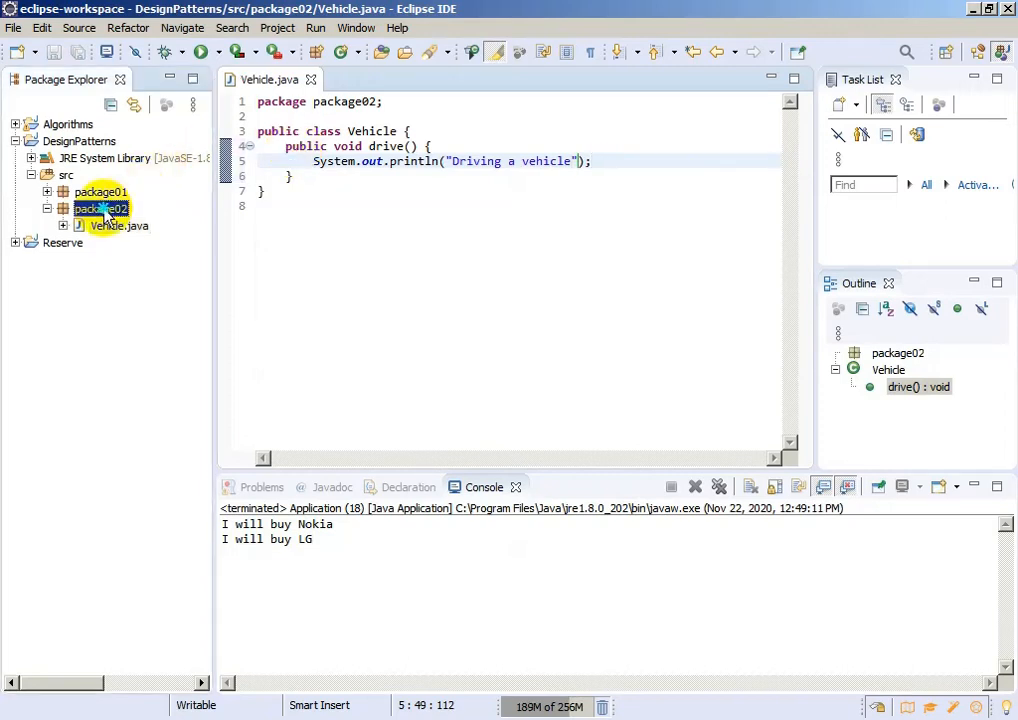
Create the public class Fiat in package02 via New > Class
right_click(100, 208)
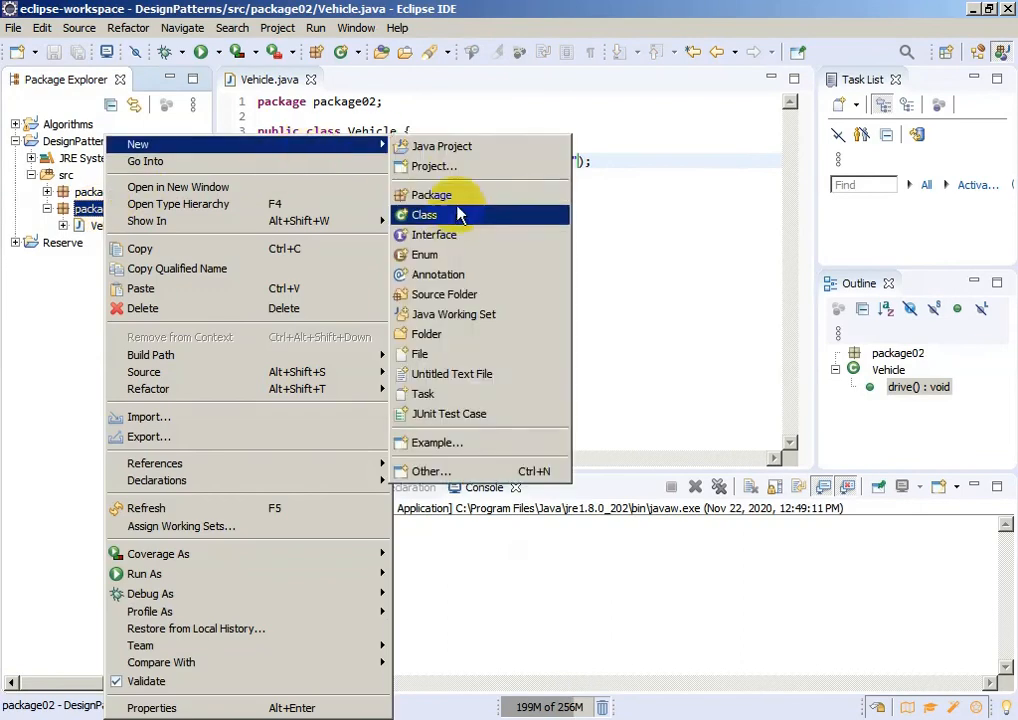
click(423, 214)
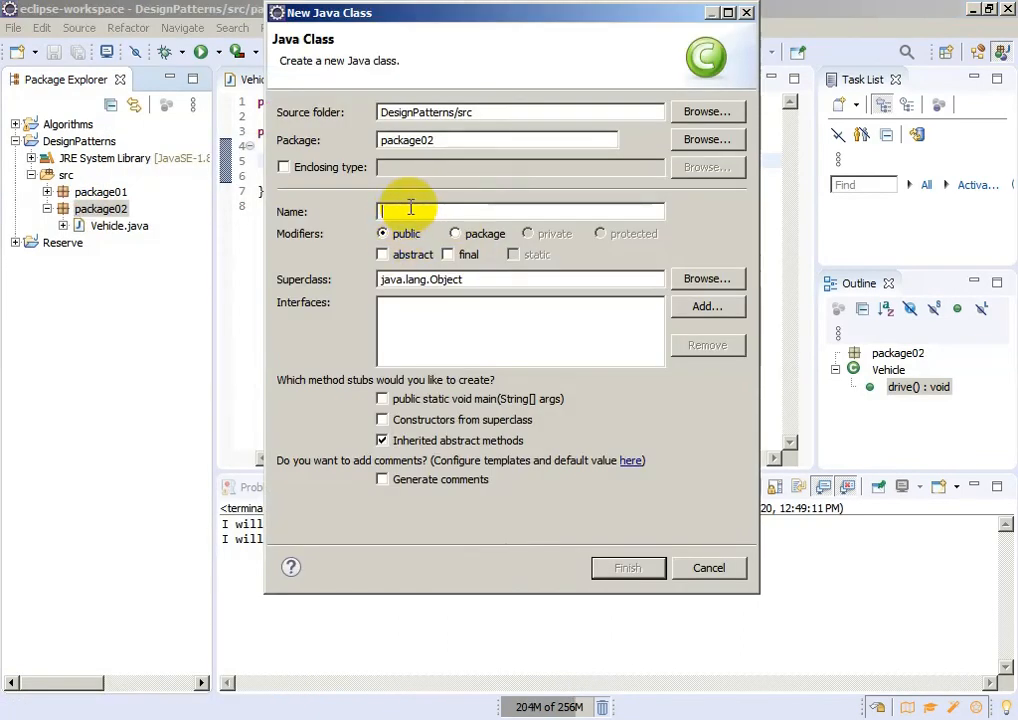
text(Fiat)
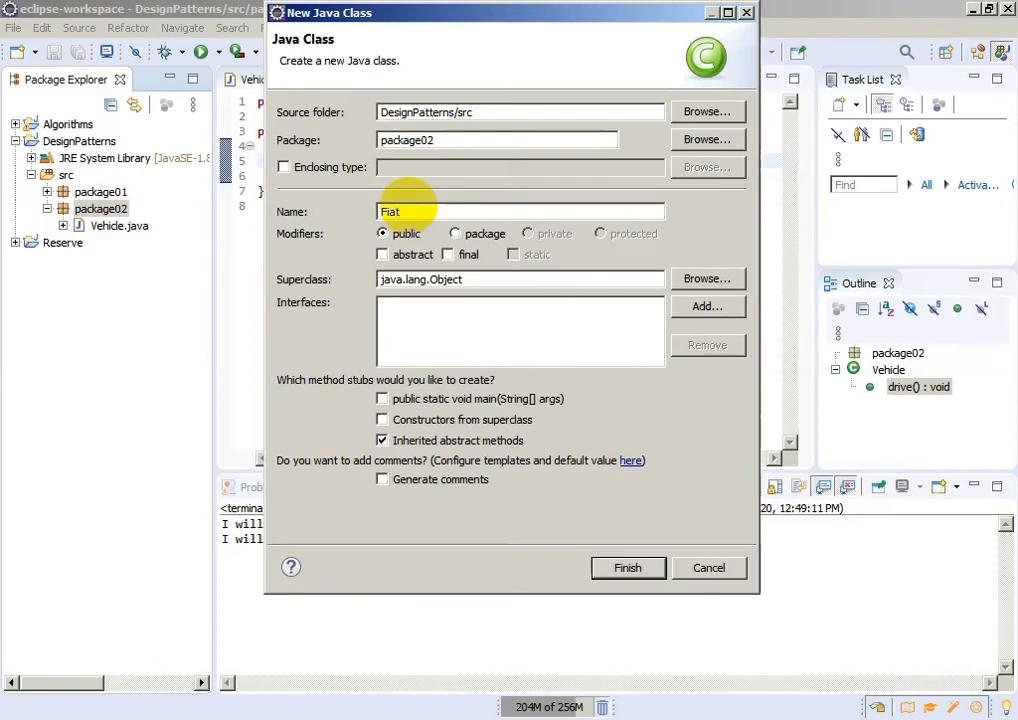
click(627, 568)
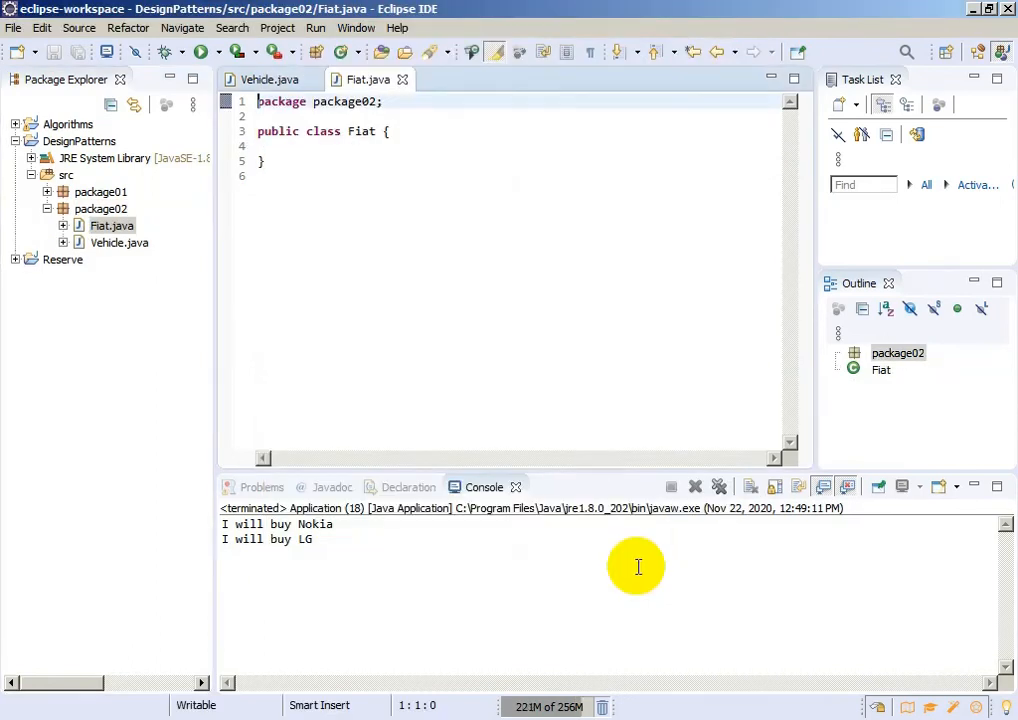
mouse_move(505, 432)
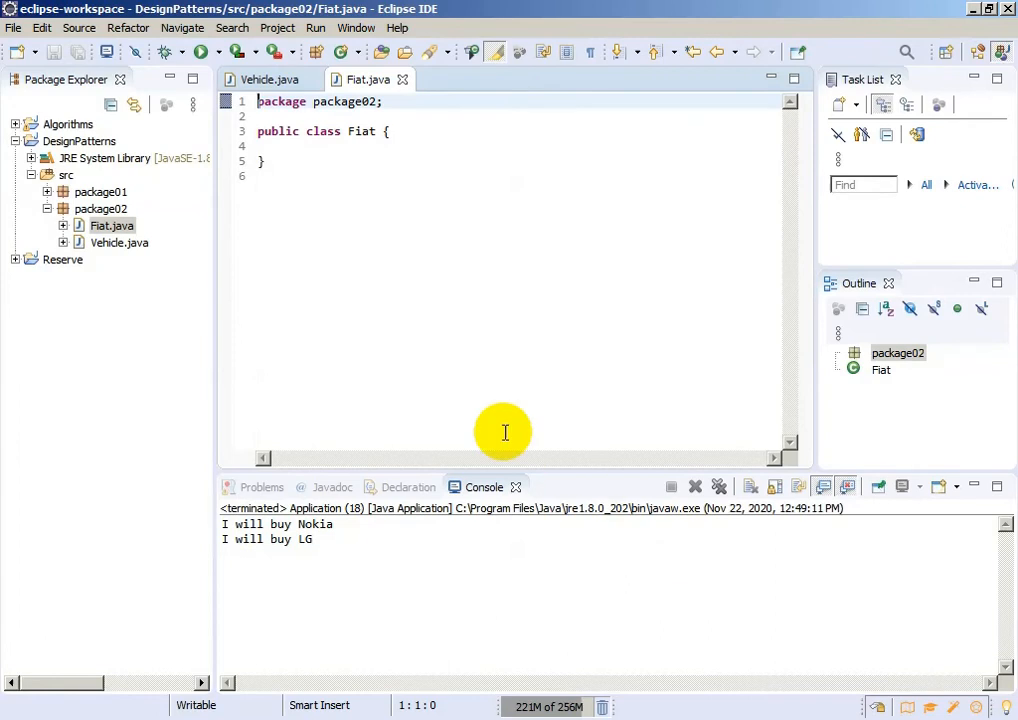
Write public void drive() in Fiat that creates Vehicle v = new Vehicle()
click(275, 146)
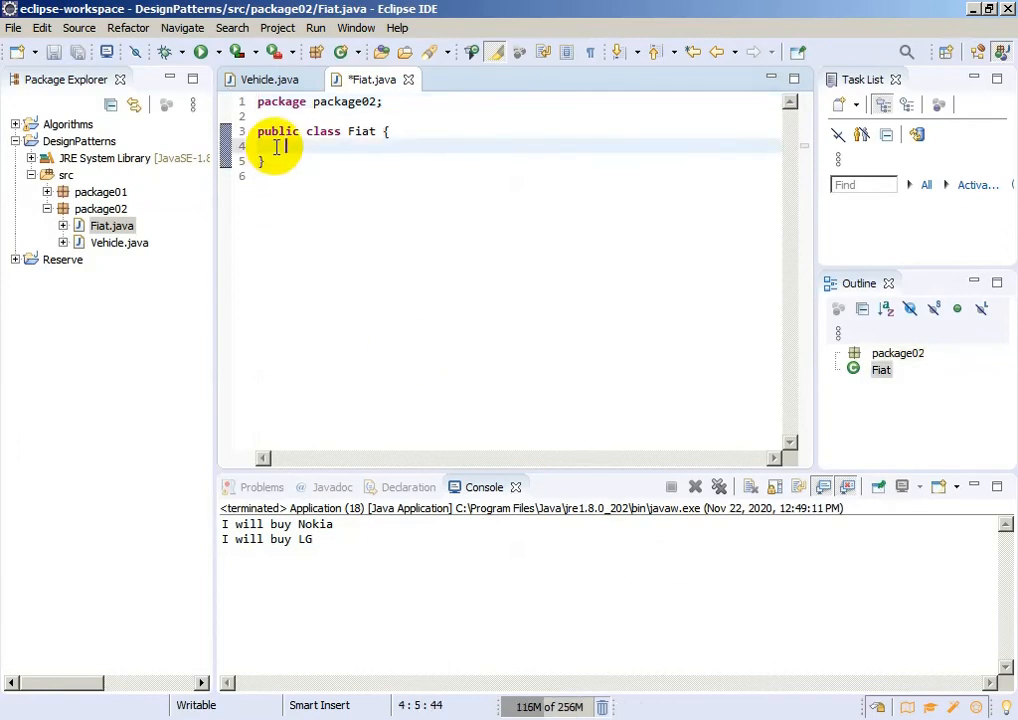
text(publ)
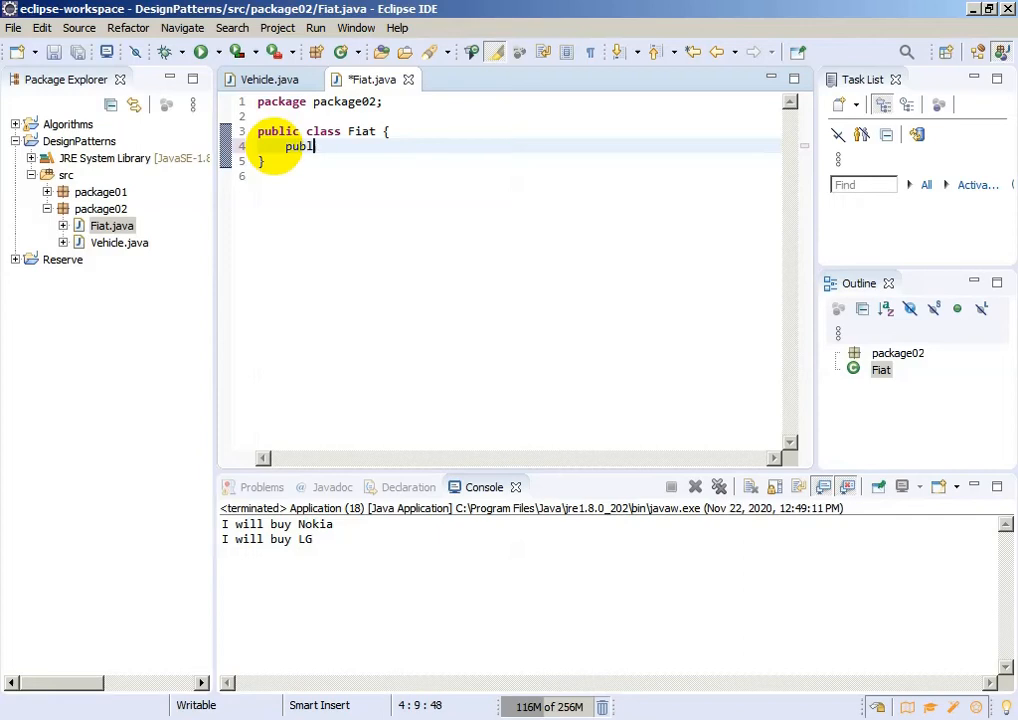
text(ic void dri)
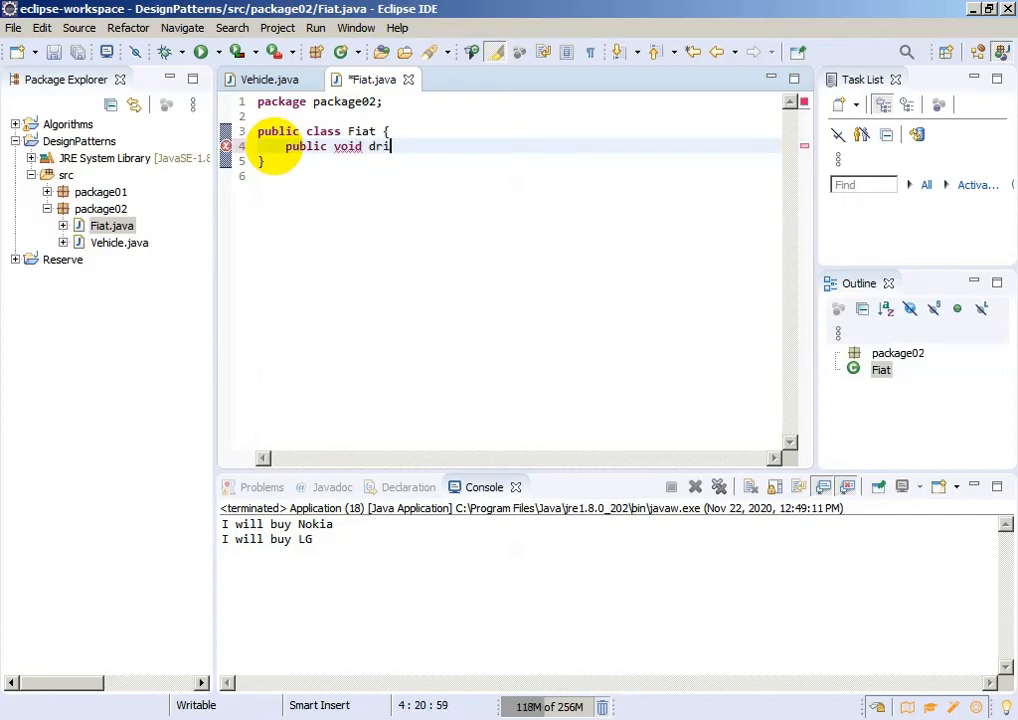
text(ve)
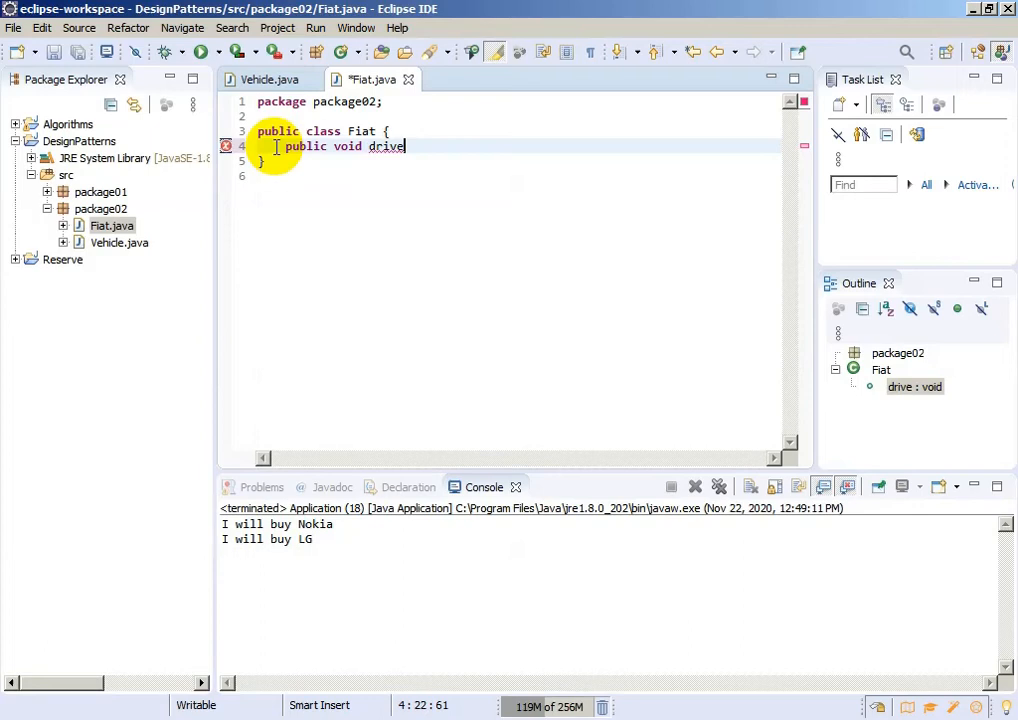
text(() {)
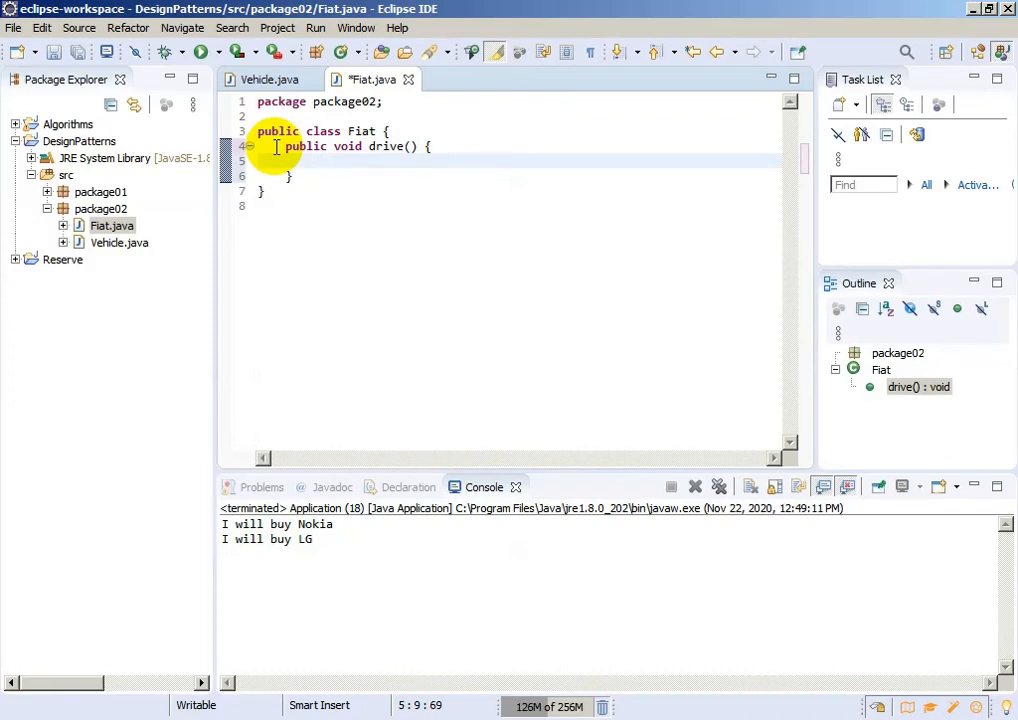
text(v)
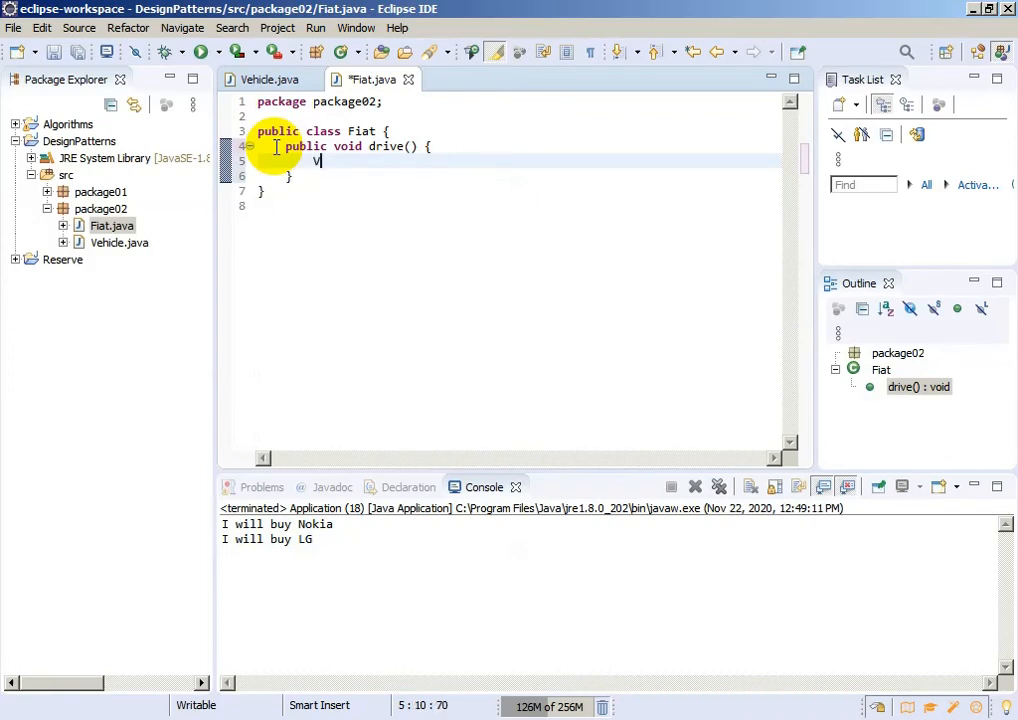
text(ehicle v = new)
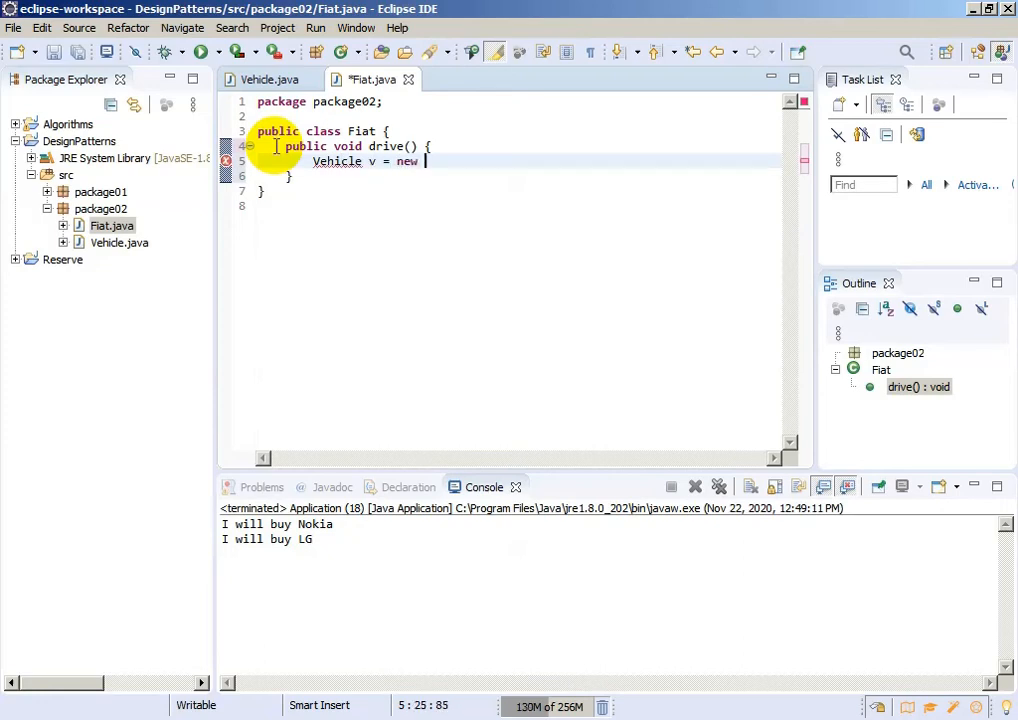
text(Vehicle()
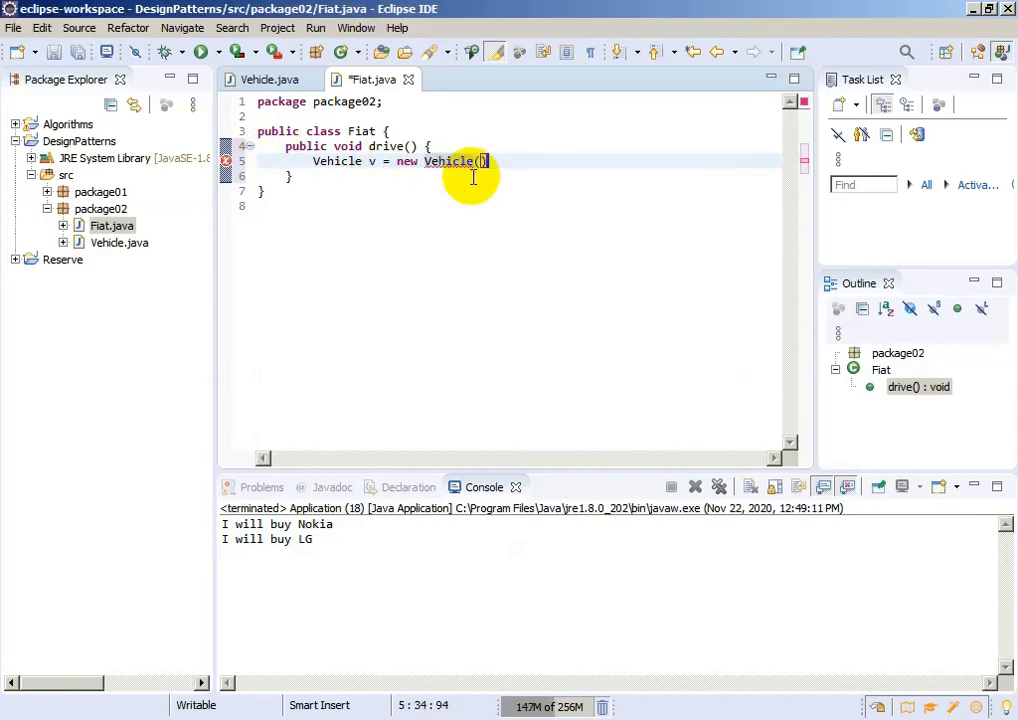
text())
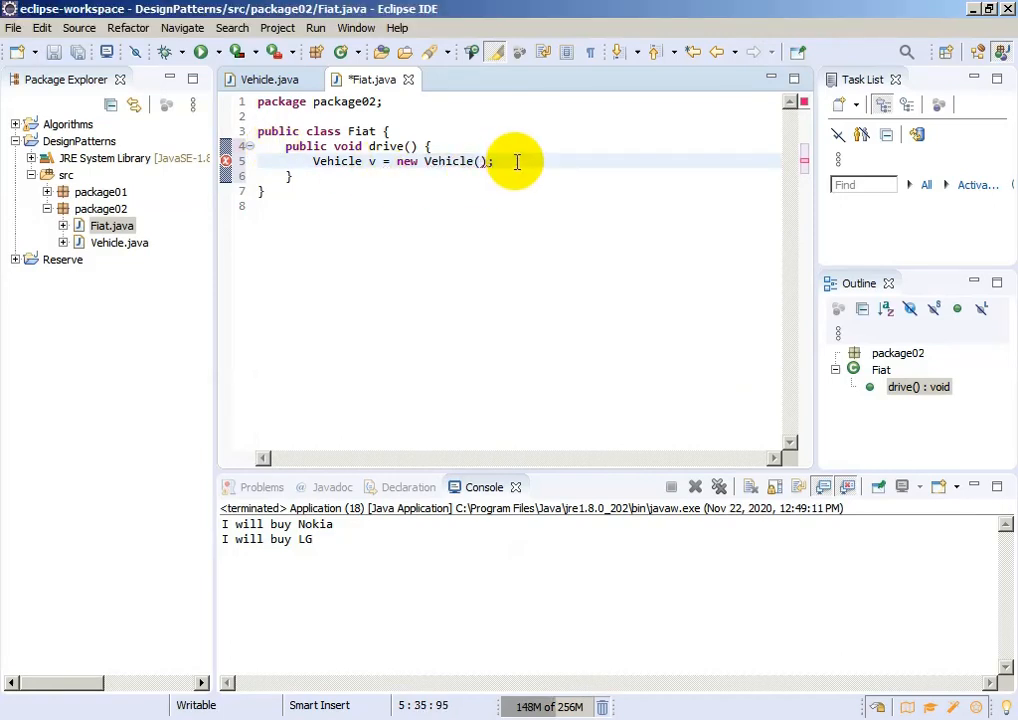
Add v.drive(); on the next line, delegating Fiat's drive to the Vehicle, and save
key(Return)
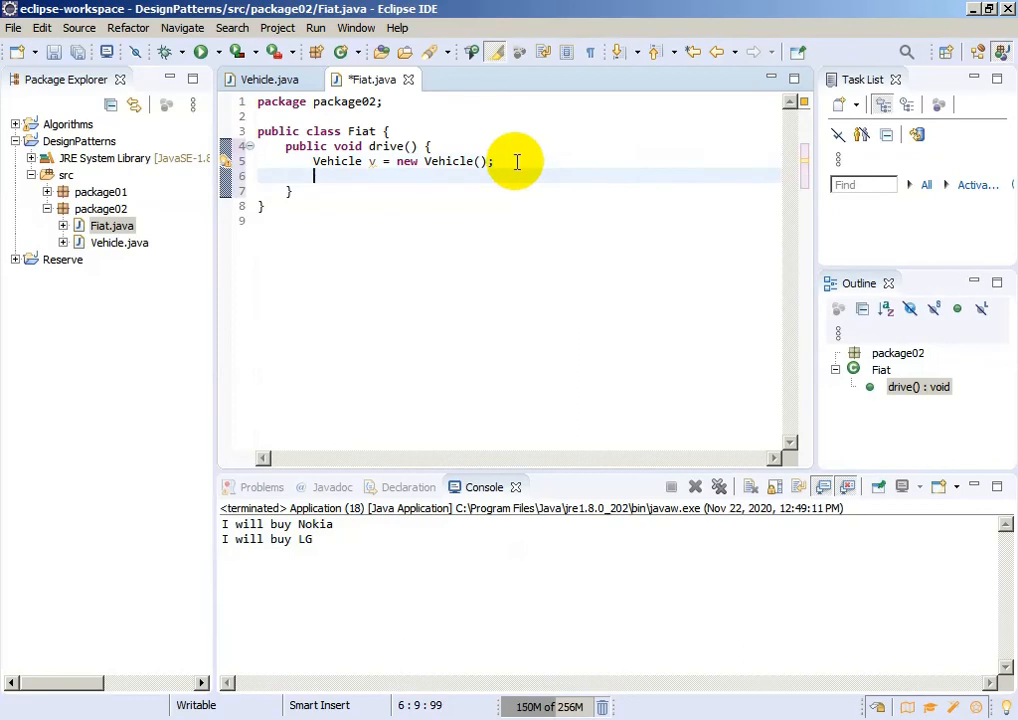
text(v)
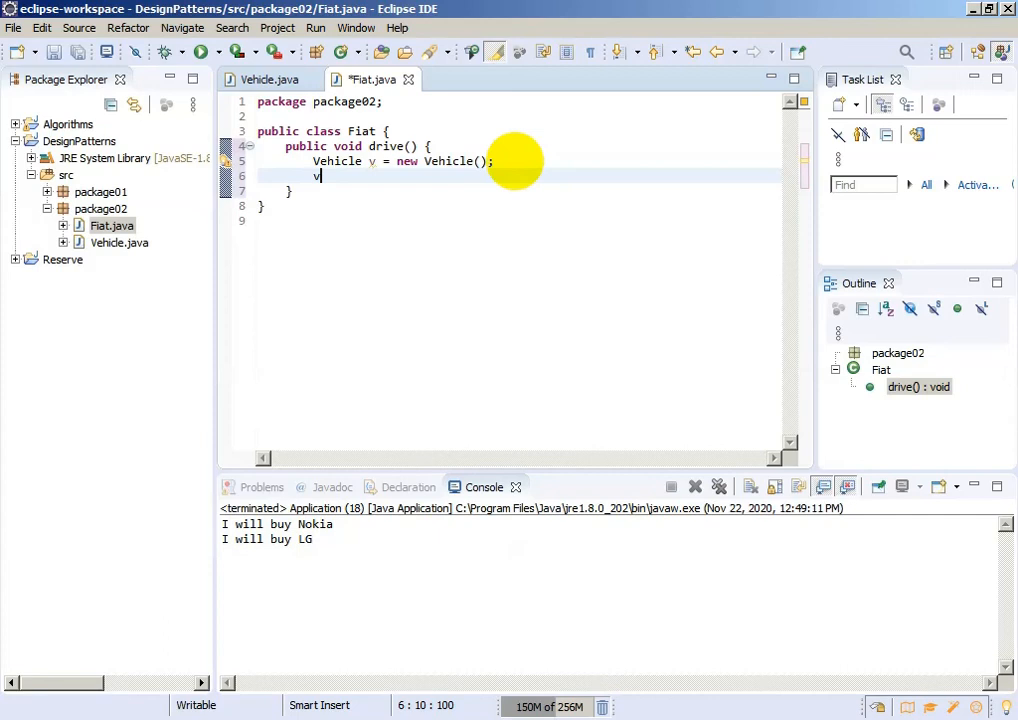
text(.drive();)
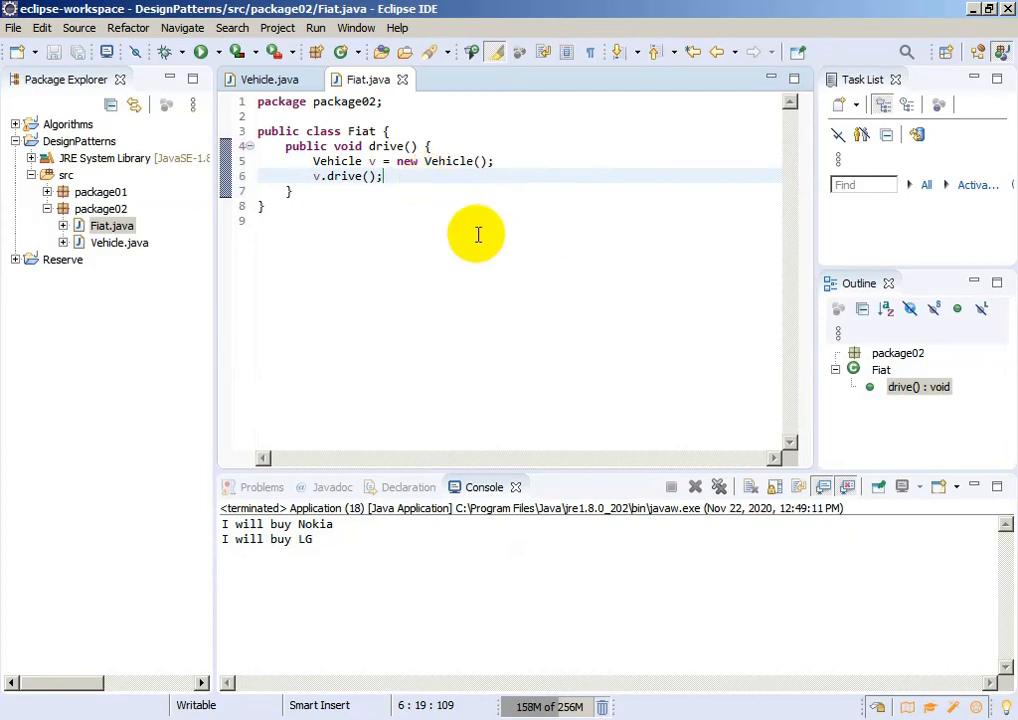
right_click(100, 208)
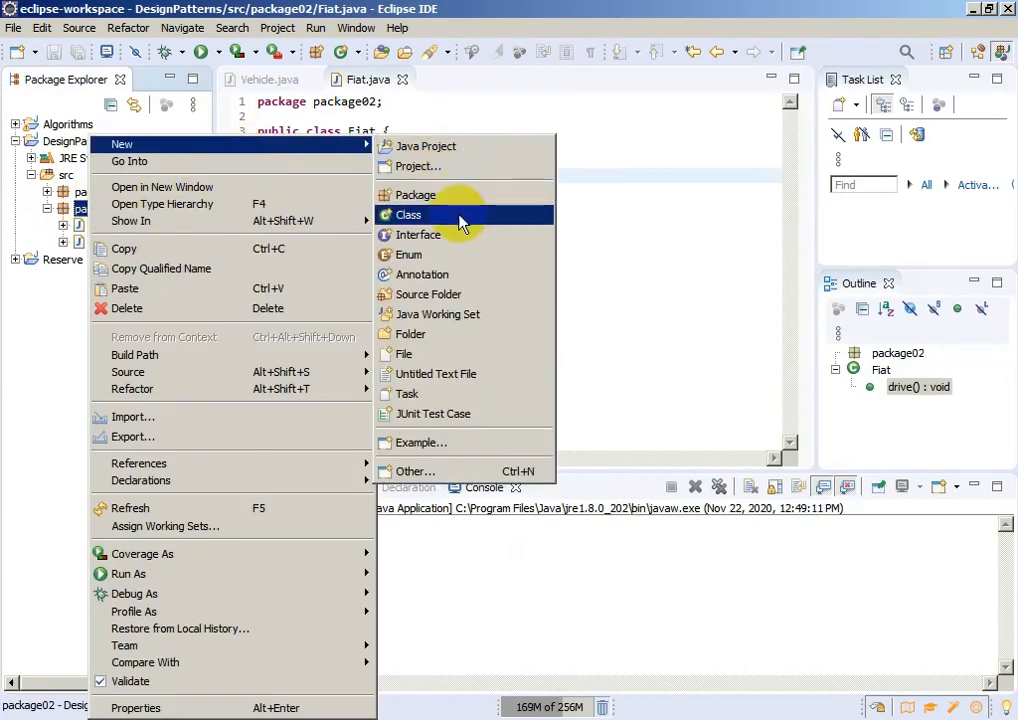
Create the class Application in package02 with a main method stub
click(408, 215)
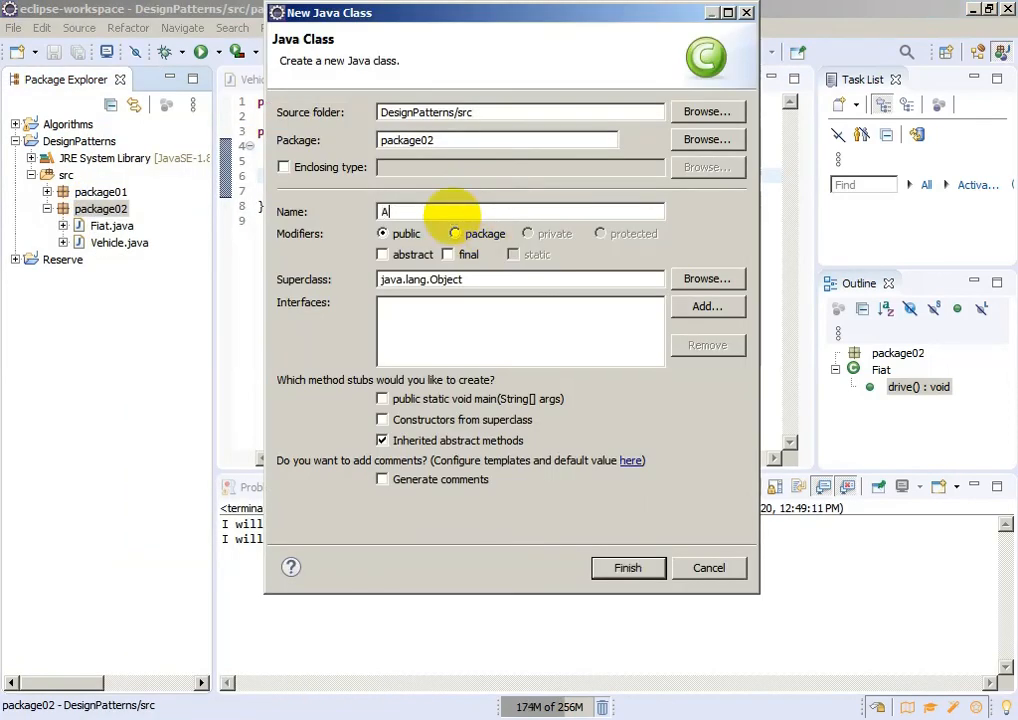
text(pplica)
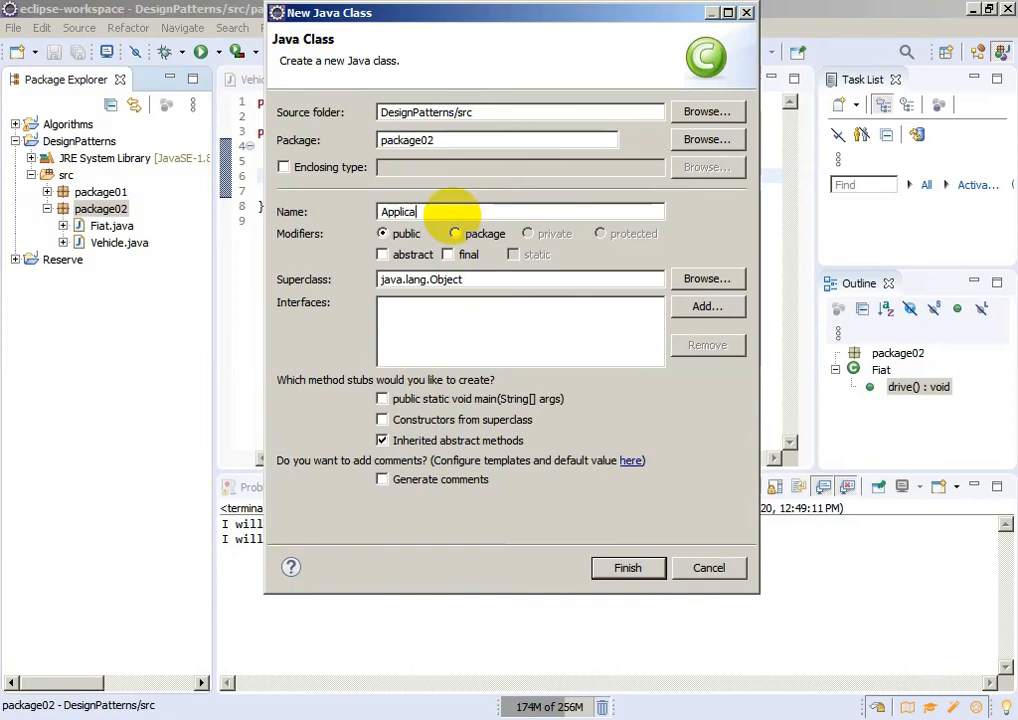
text(tion)
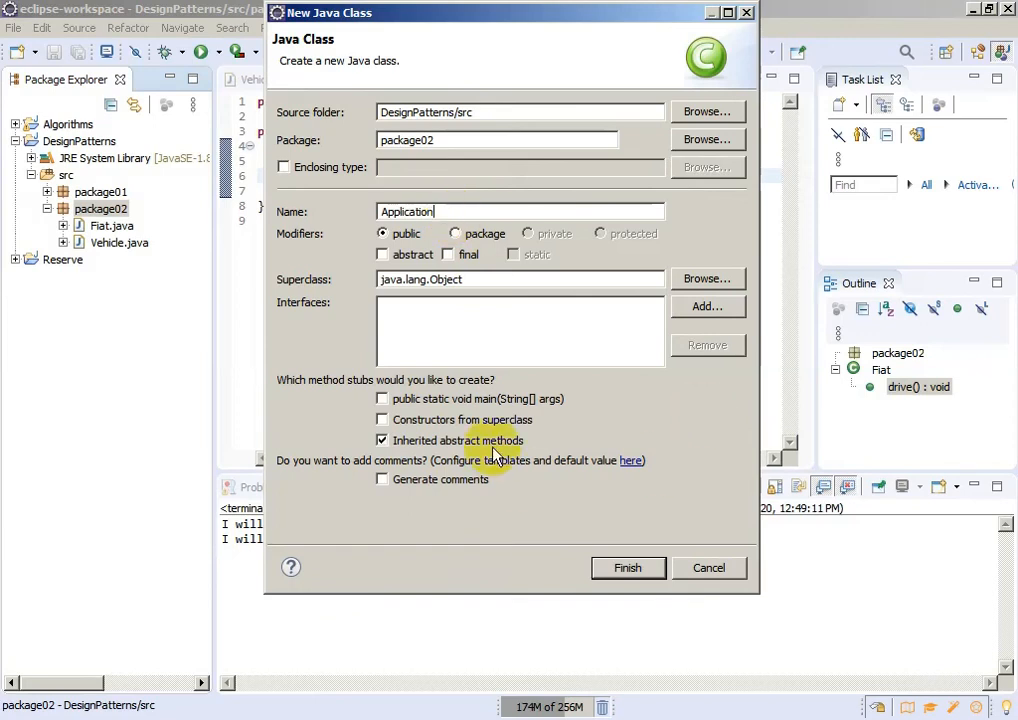
click(628, 567)
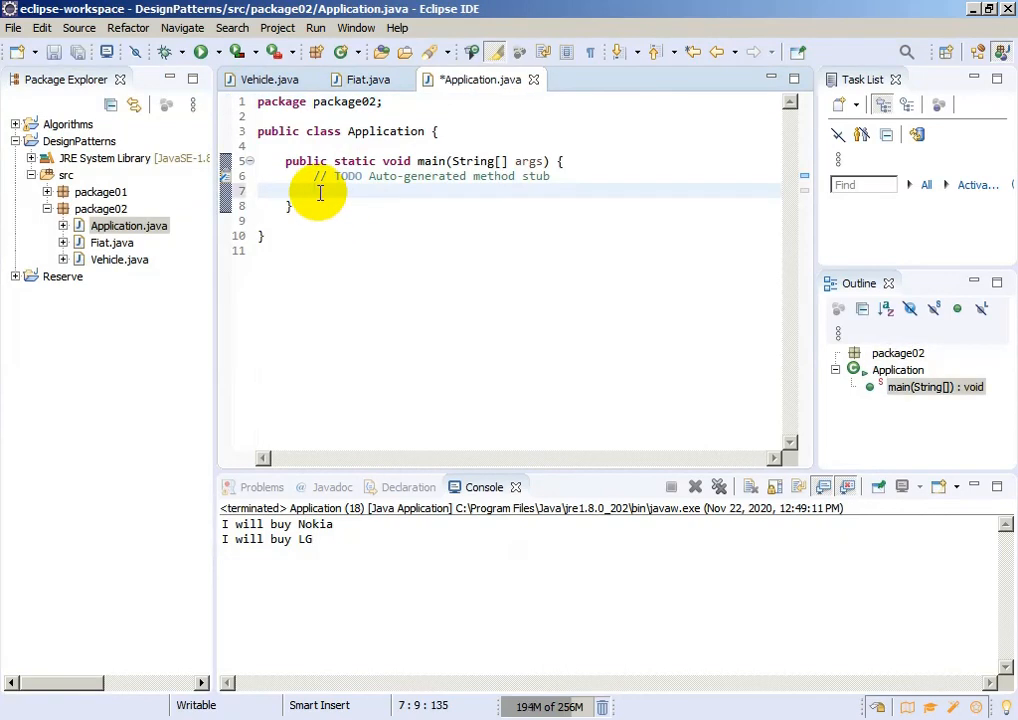
In main, declare Fiat fiat1 = new Fiat();
text(Fiat)
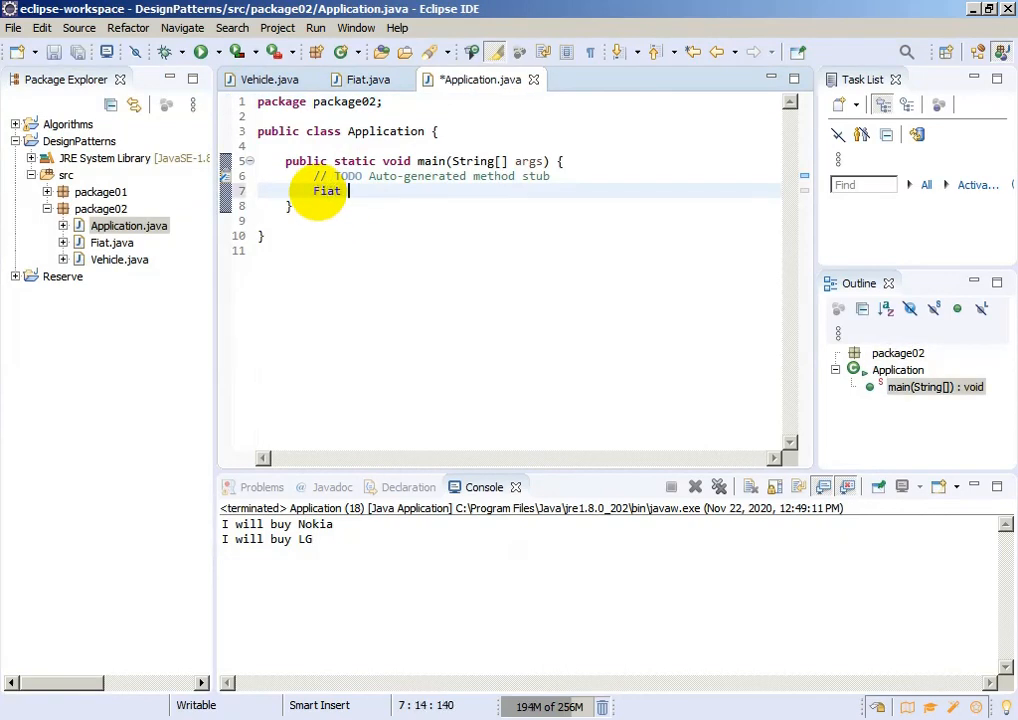
text(fiat)
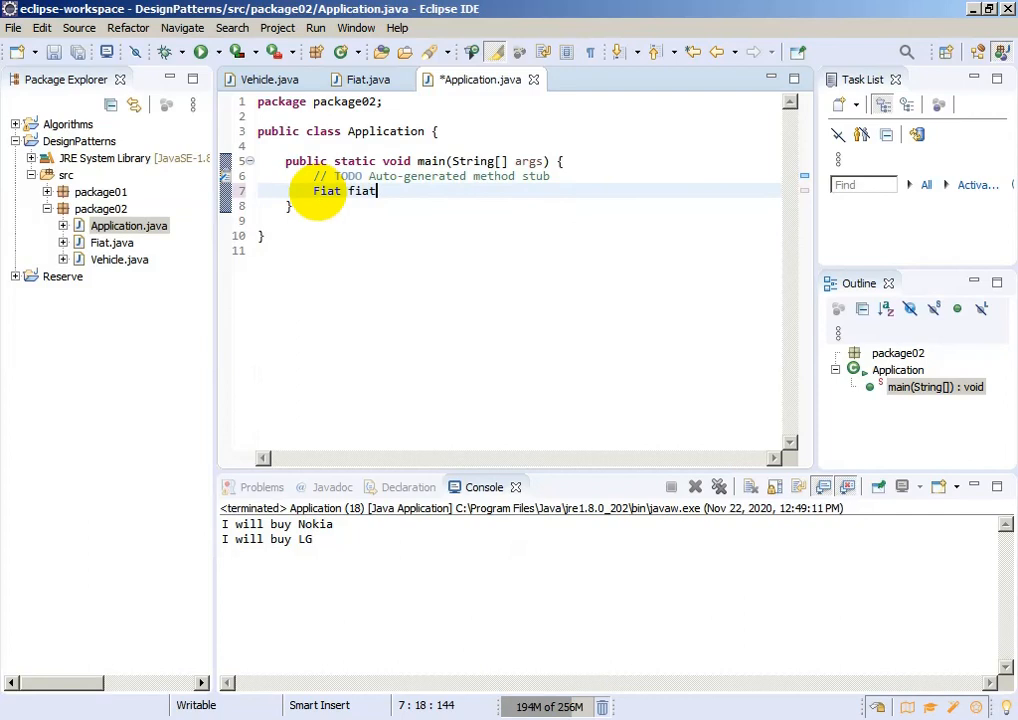
text(1 = new)
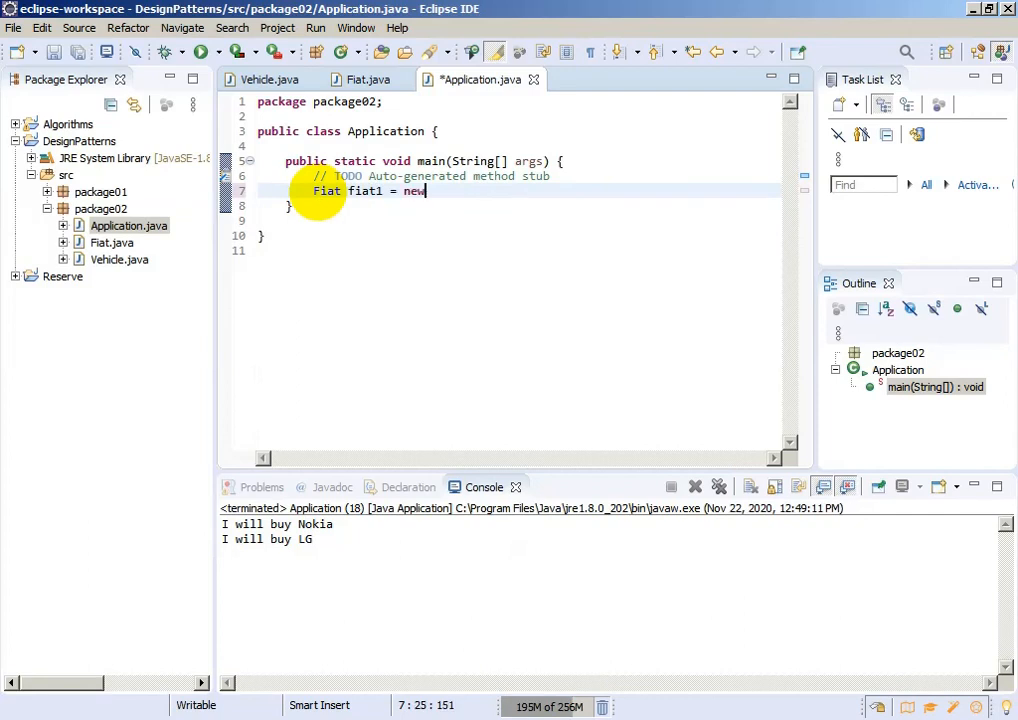
text(F)
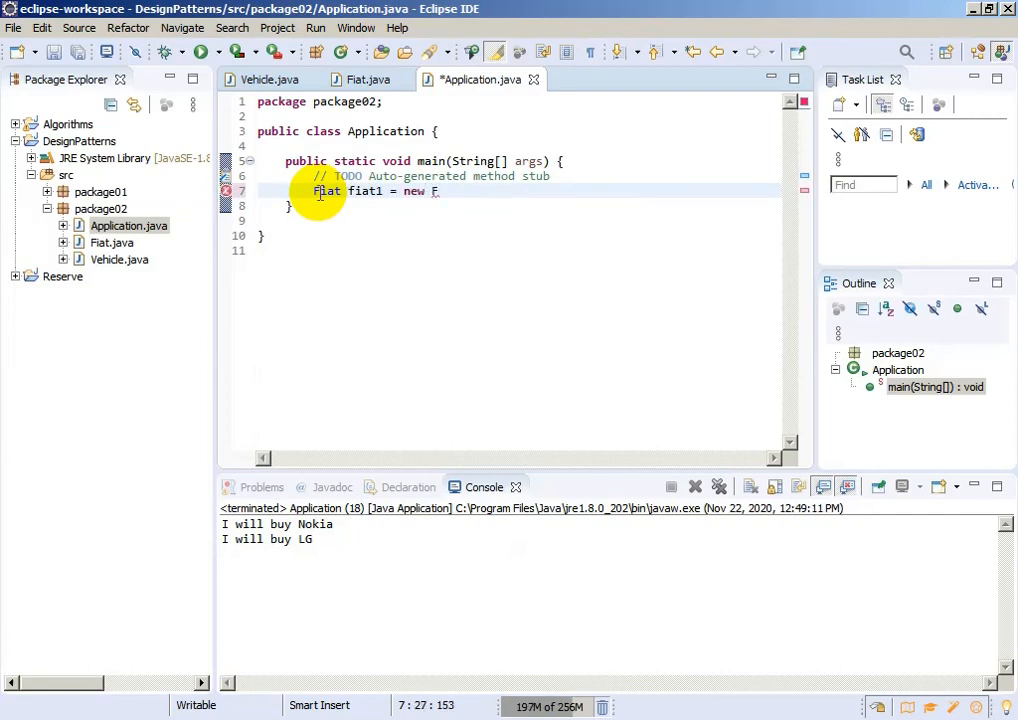
text(iat()
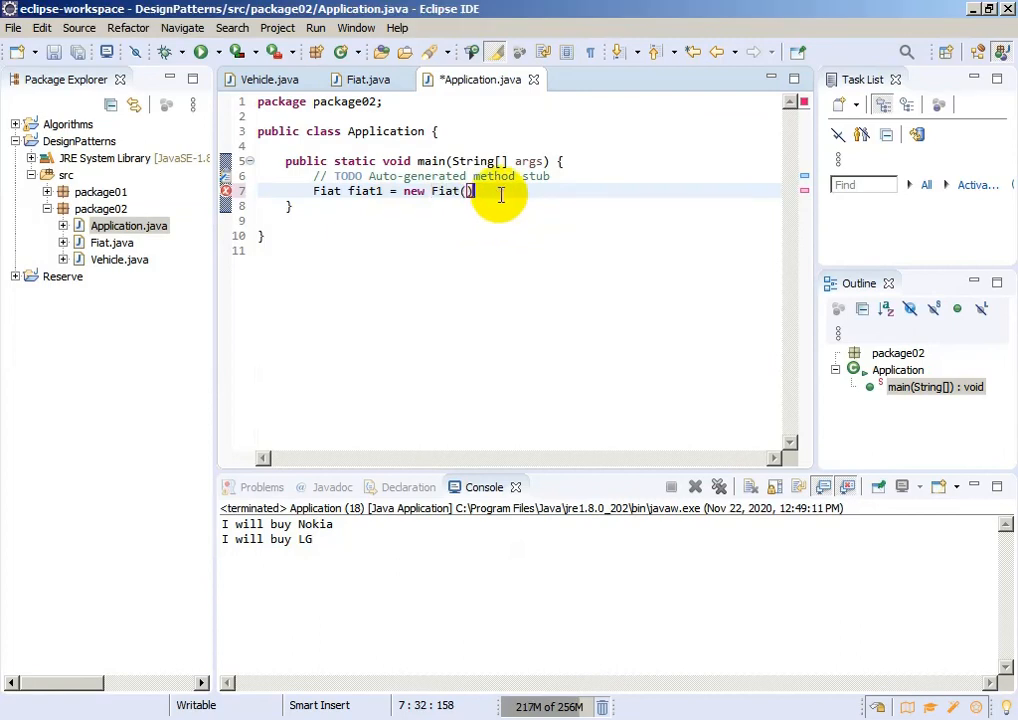
text(;)
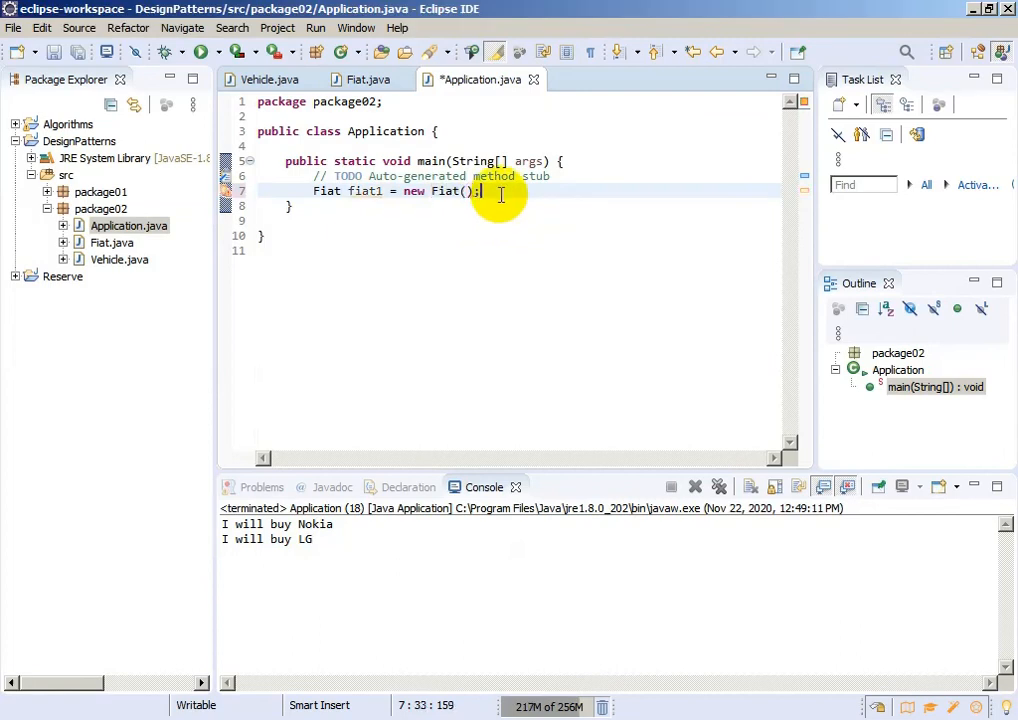
Add fiat1.drive(); on the next line and save Application.java
key(Return)
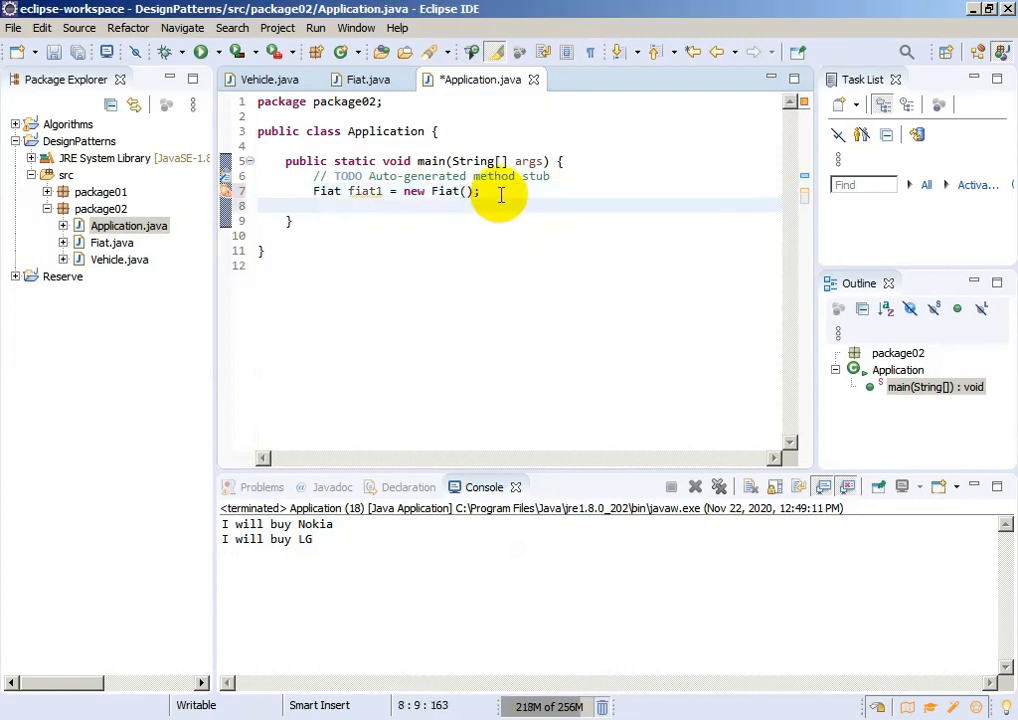
text(fiat)
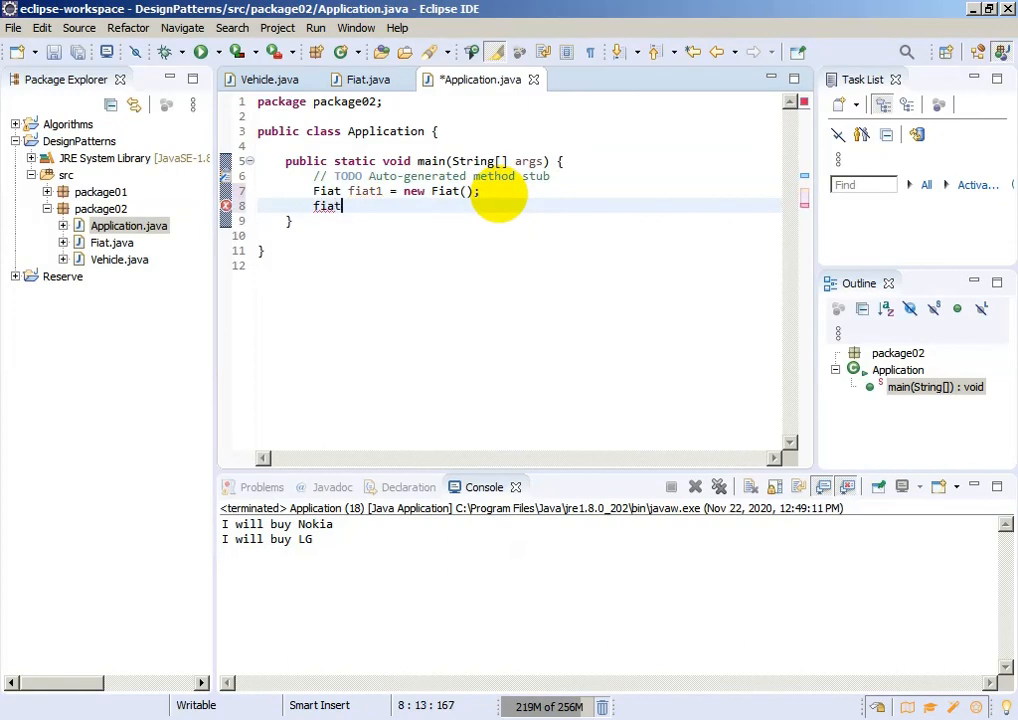
text(.drive();)
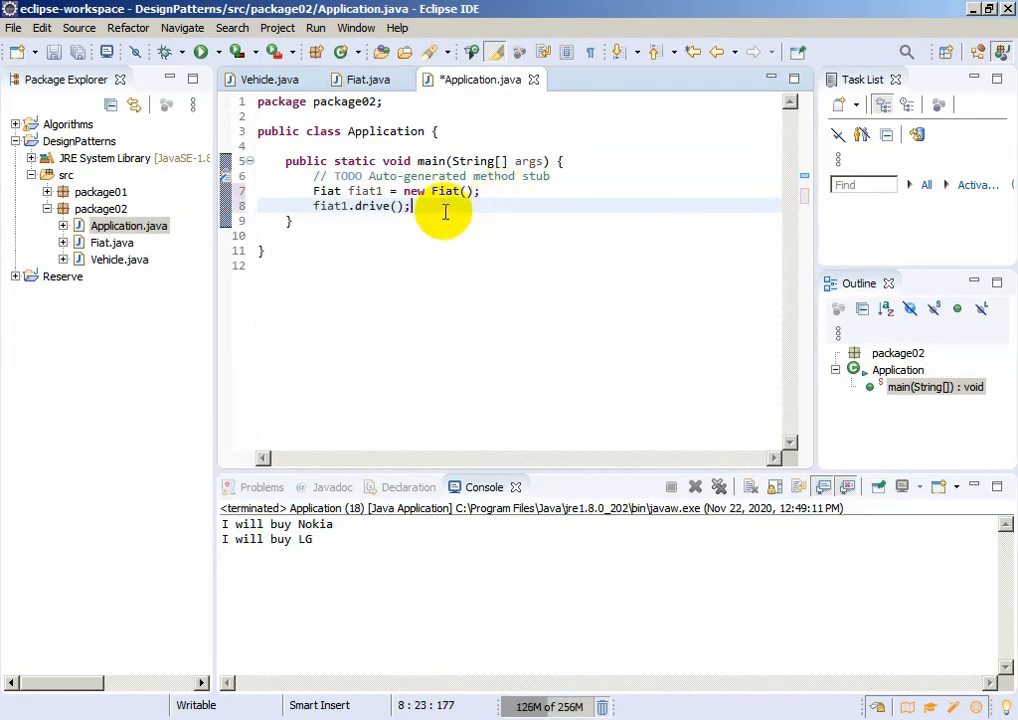
key(ctrl+s)
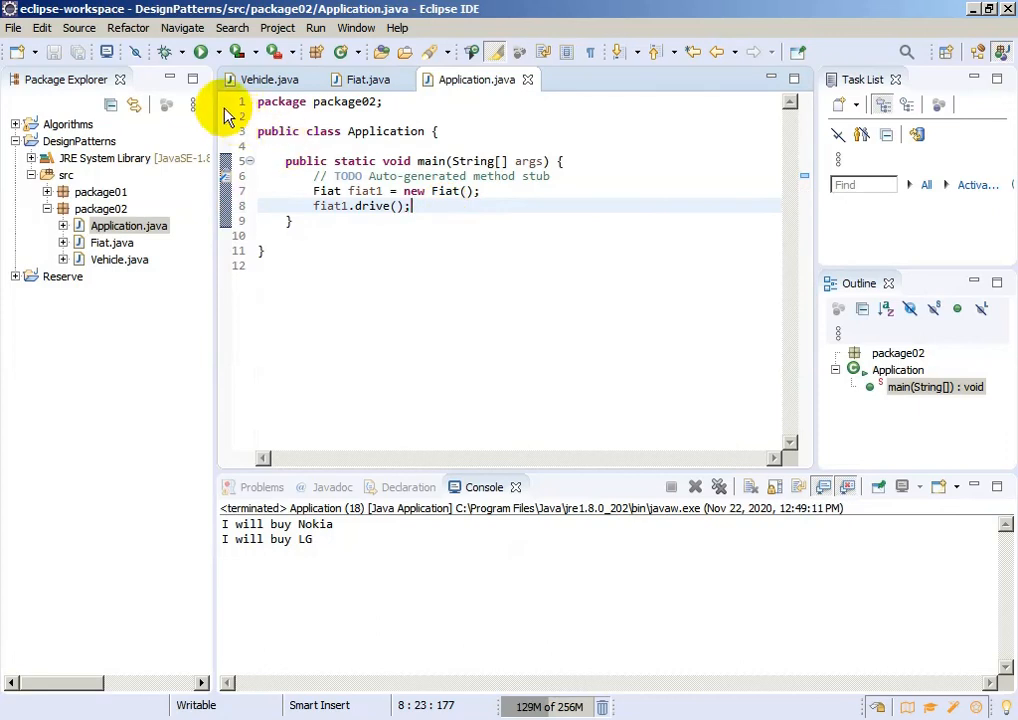
Run Application so the console prints "Driving a vehicle", then view Fiat.java
click(204, 52)
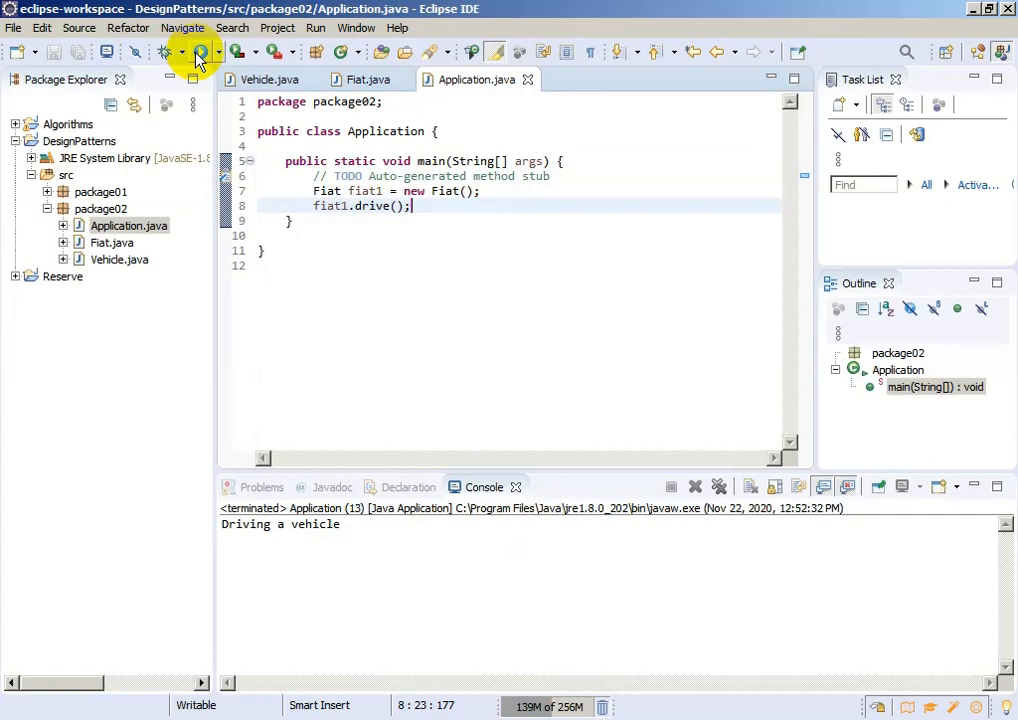
click(367, 79)
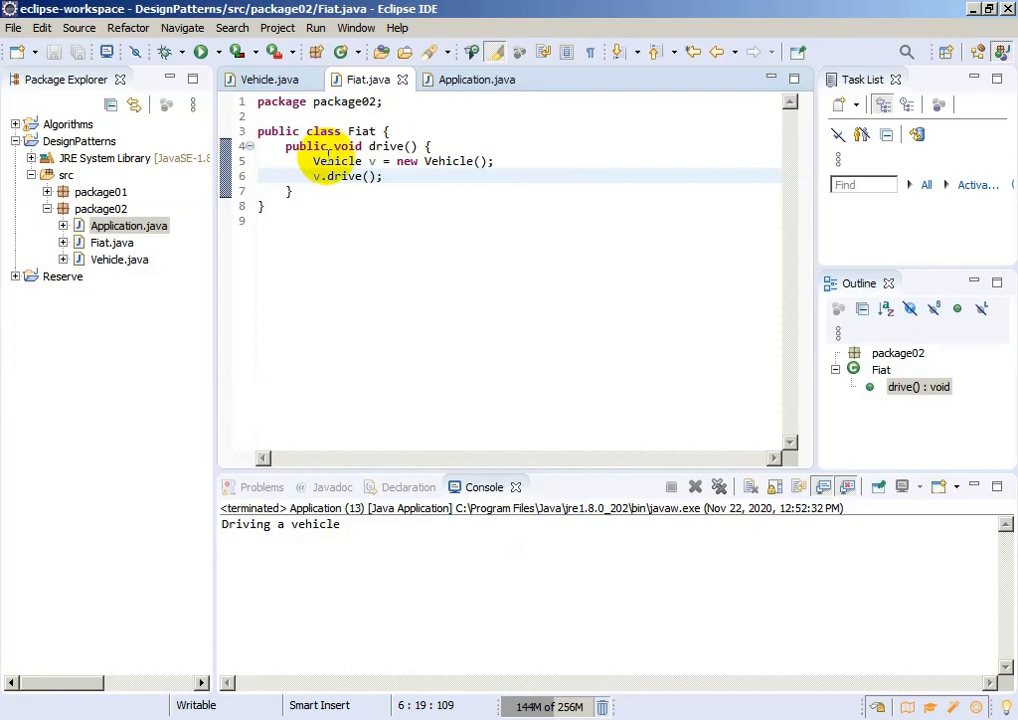
mouse_move(338, 161)
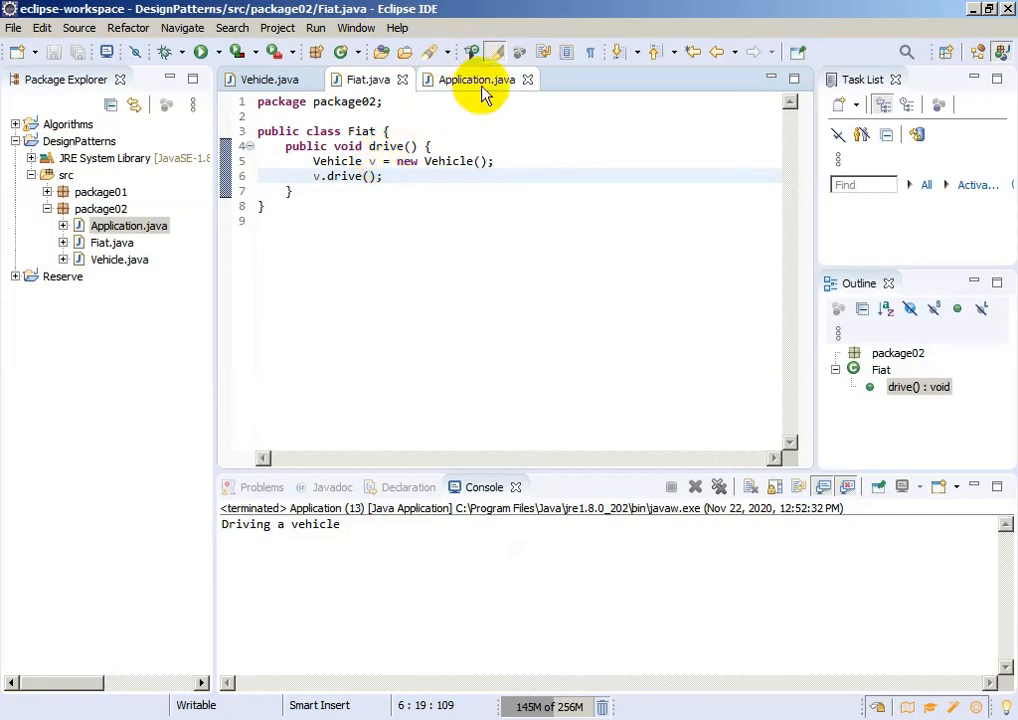
Return to the Application.java source showing fiat1.drive()
click(477, 79)
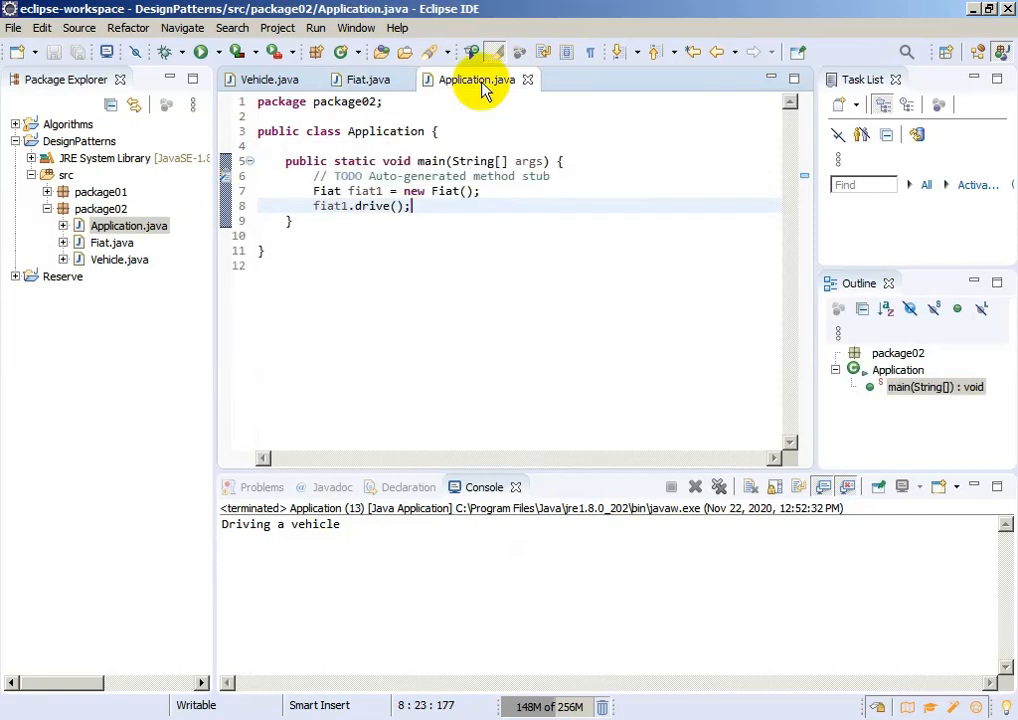